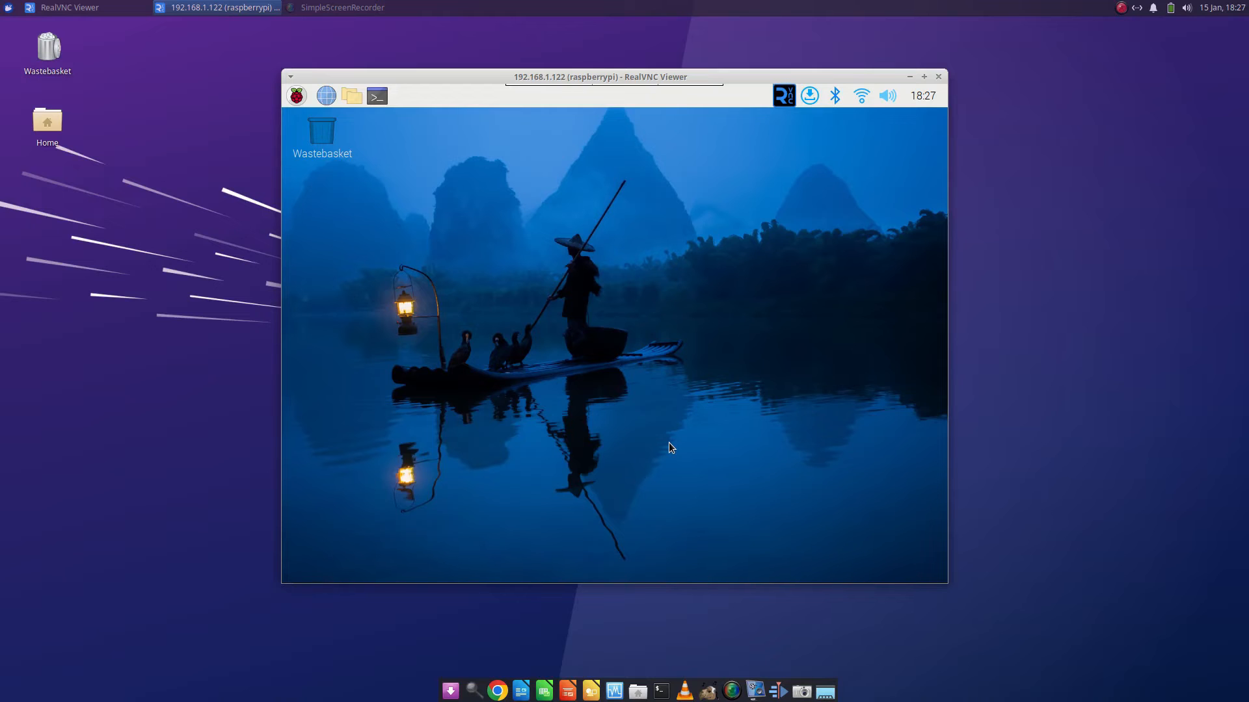
pyautogui.moveTo(520, 351)
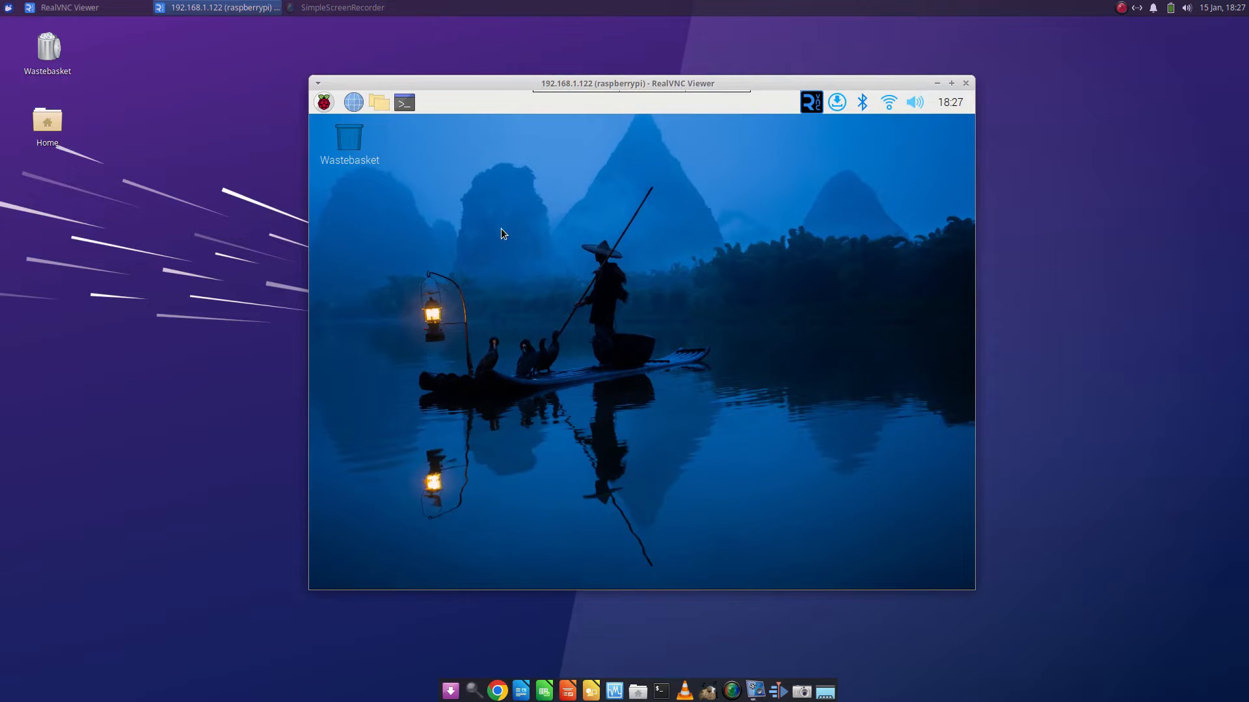
pyautogui.moveTo(417, 145)
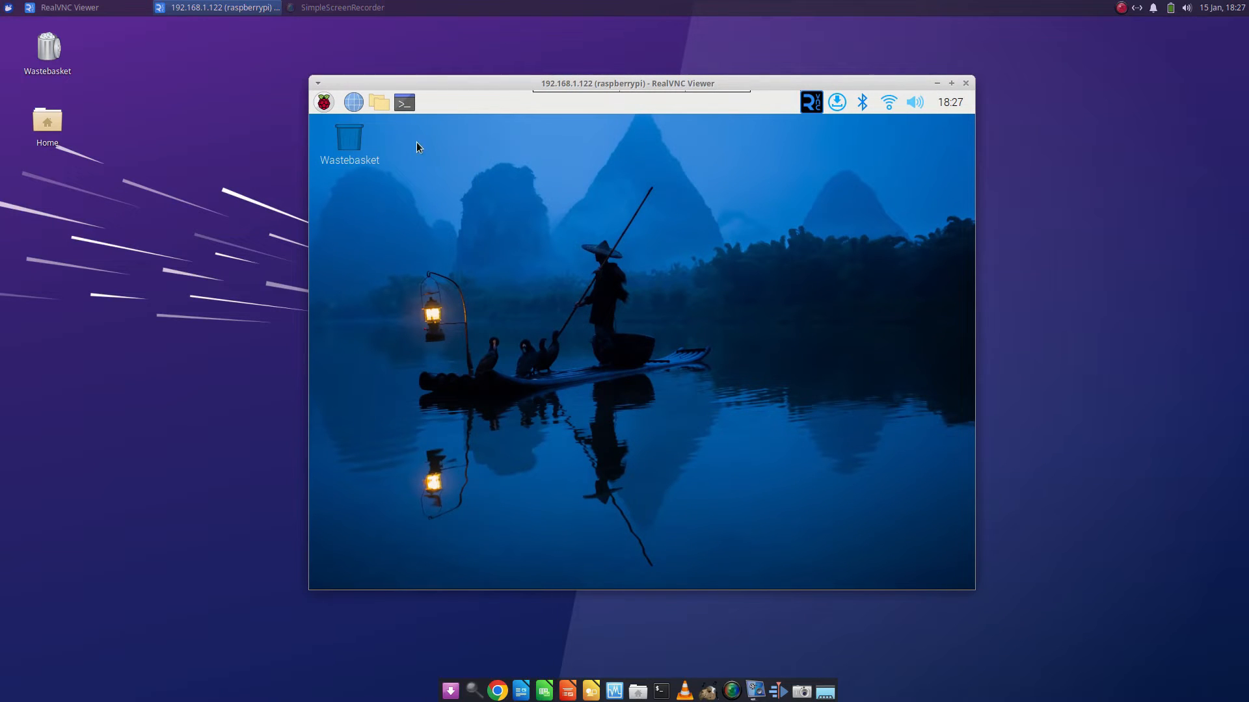
pyautogui.moveTo(481, 218)
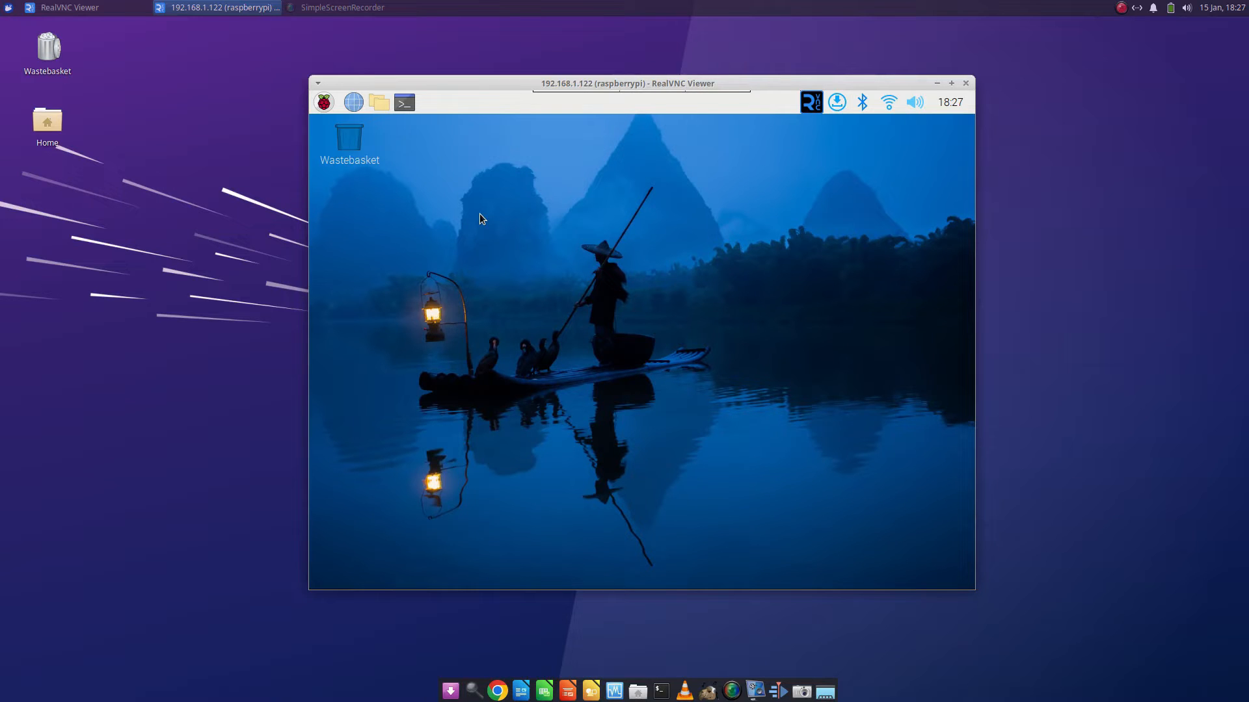
# Open a terminal, reposition it, and begin entering sudo raspi-config.
pyautogui.click(404, 101)
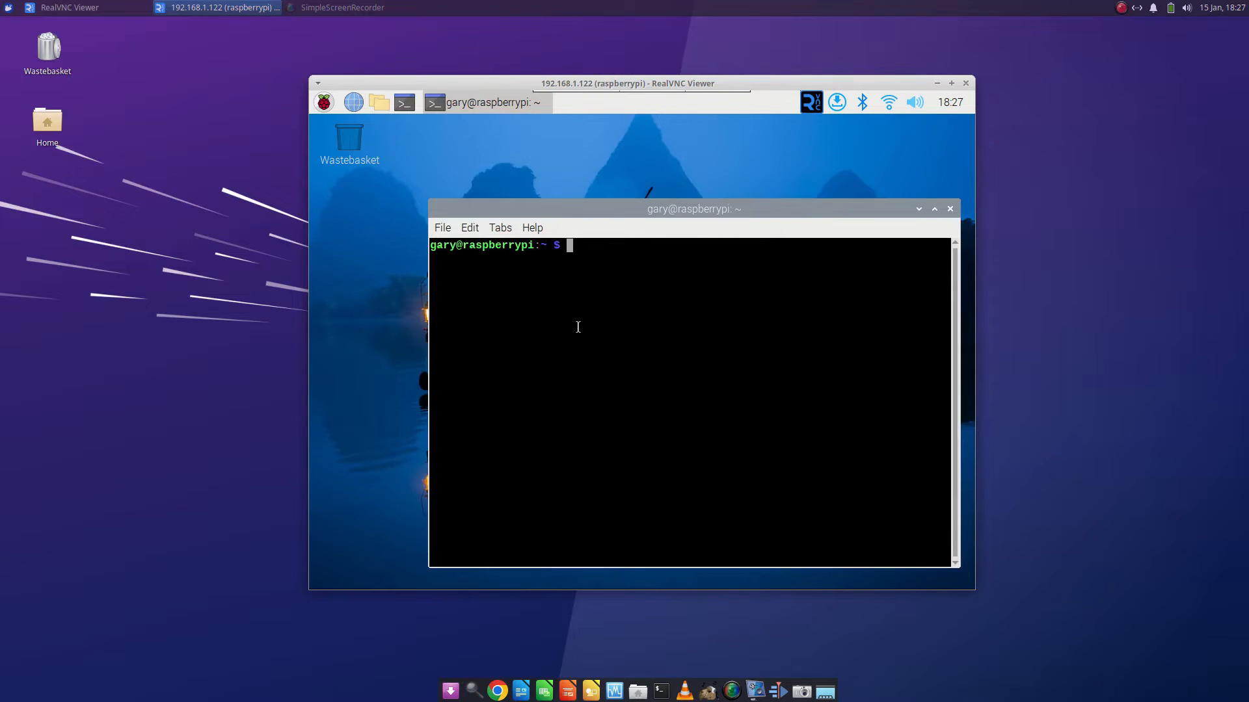
pyautogui.moveTo(692, 208); pyautogui.dragTo(617, 182)
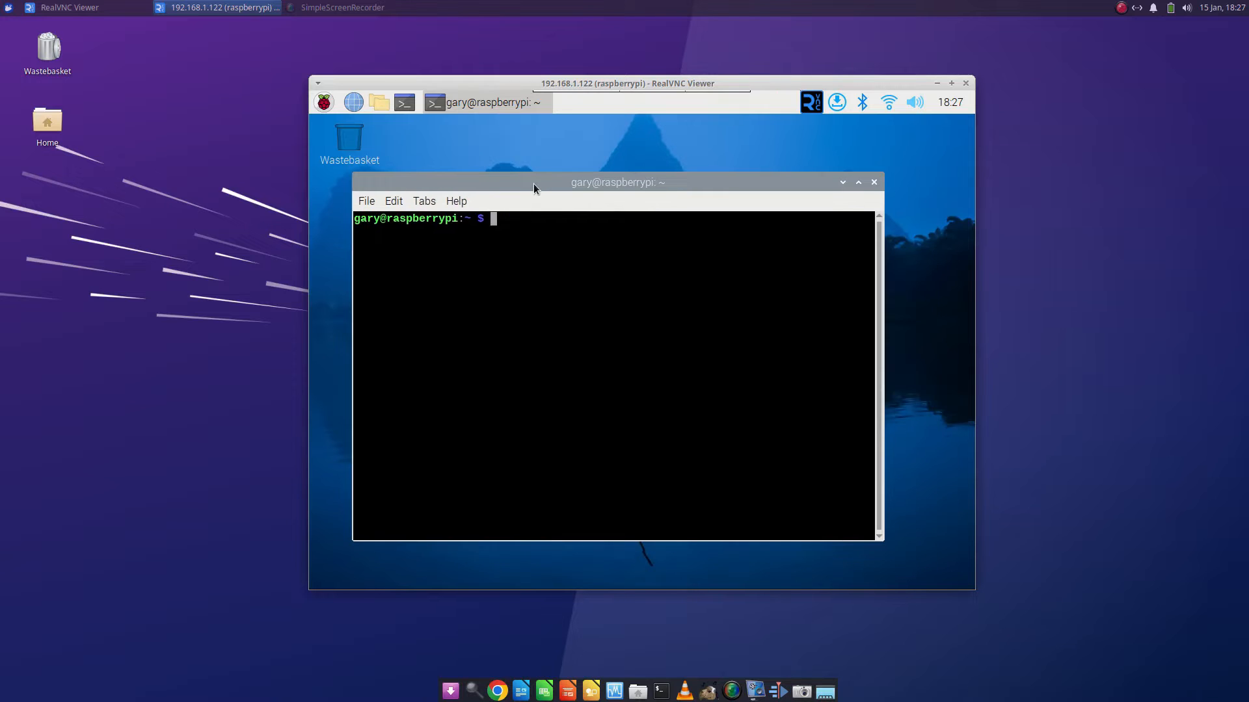
pyautogui.write('sudo raspi-')
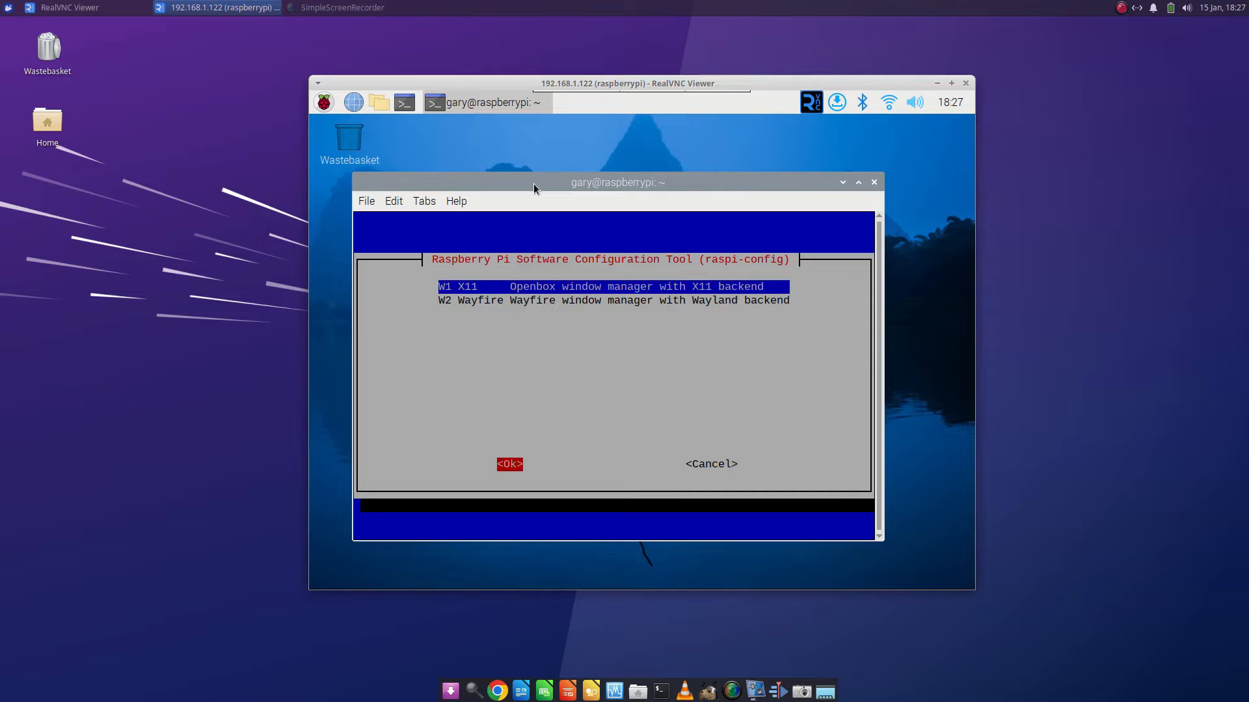
# Choose the W1 X11 Openbox backend under Advanced Options > Wayland and finish raspi-config.
pyautogui.click(508, 463)
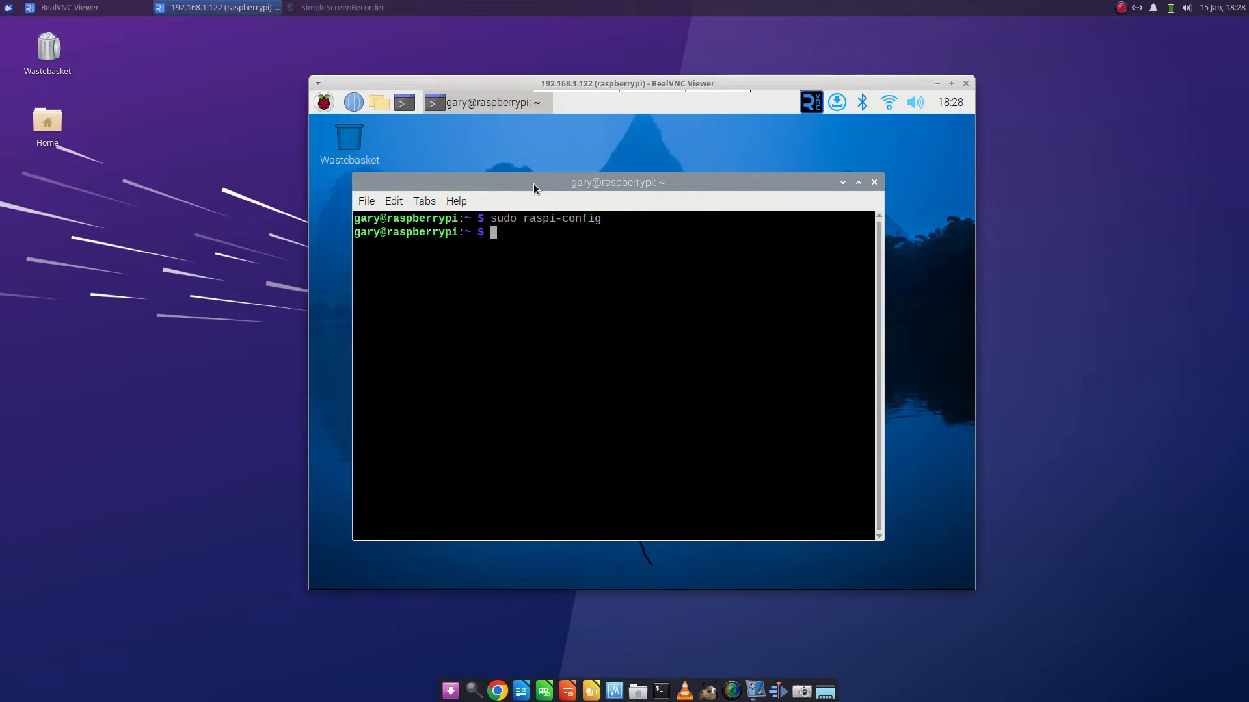
# Run sudo tasksel, mark Xfce for installation and confirm with Ok.
pyautogui.write('sudo tasksel')
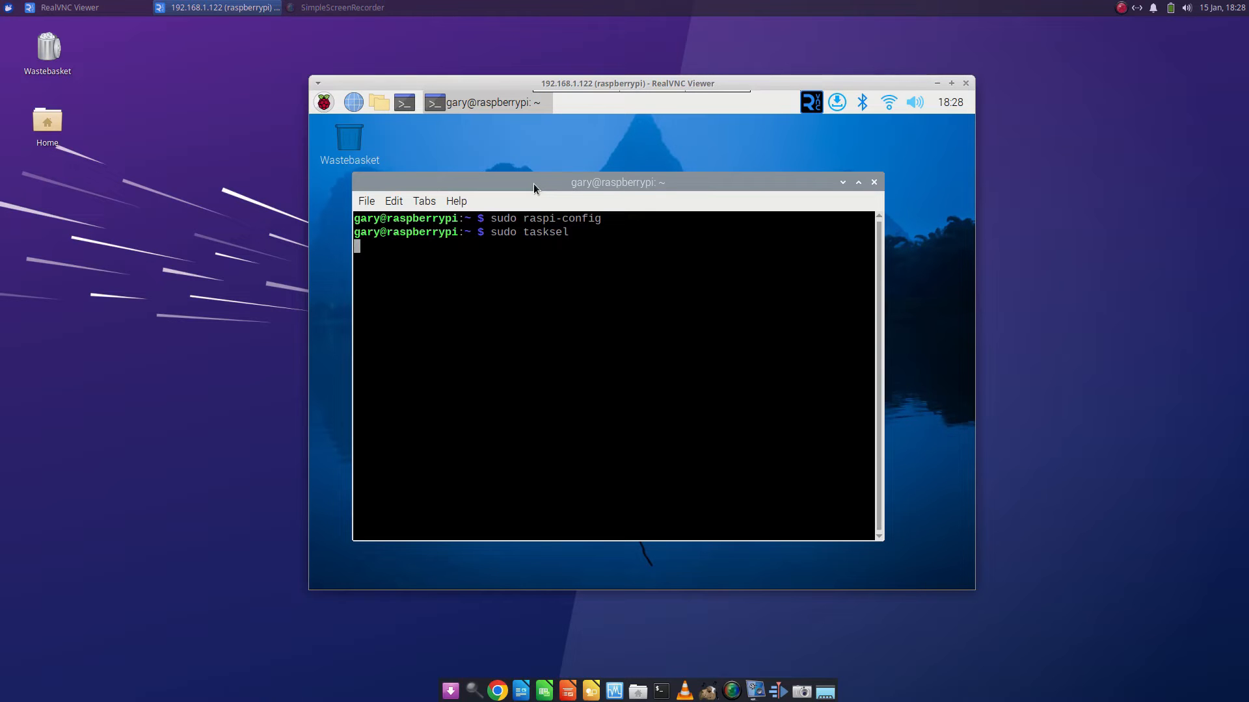
pyautogui.press('Return')
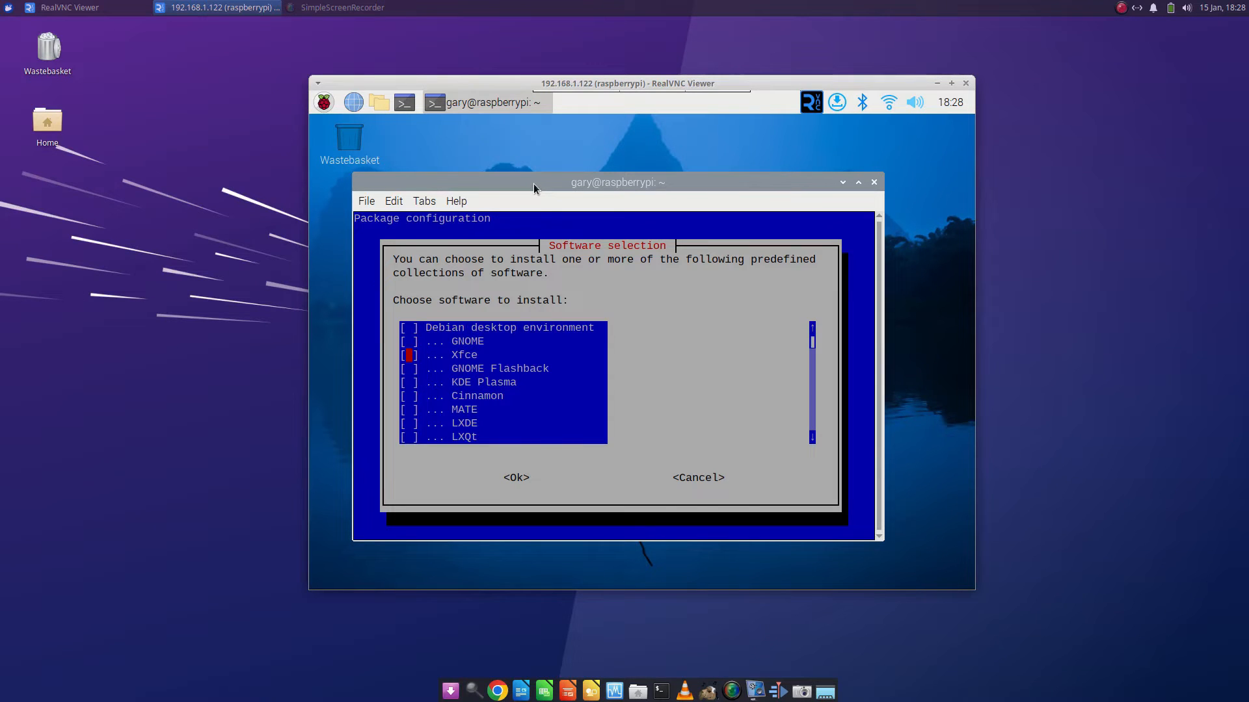
pyautogui.scroll(-3)
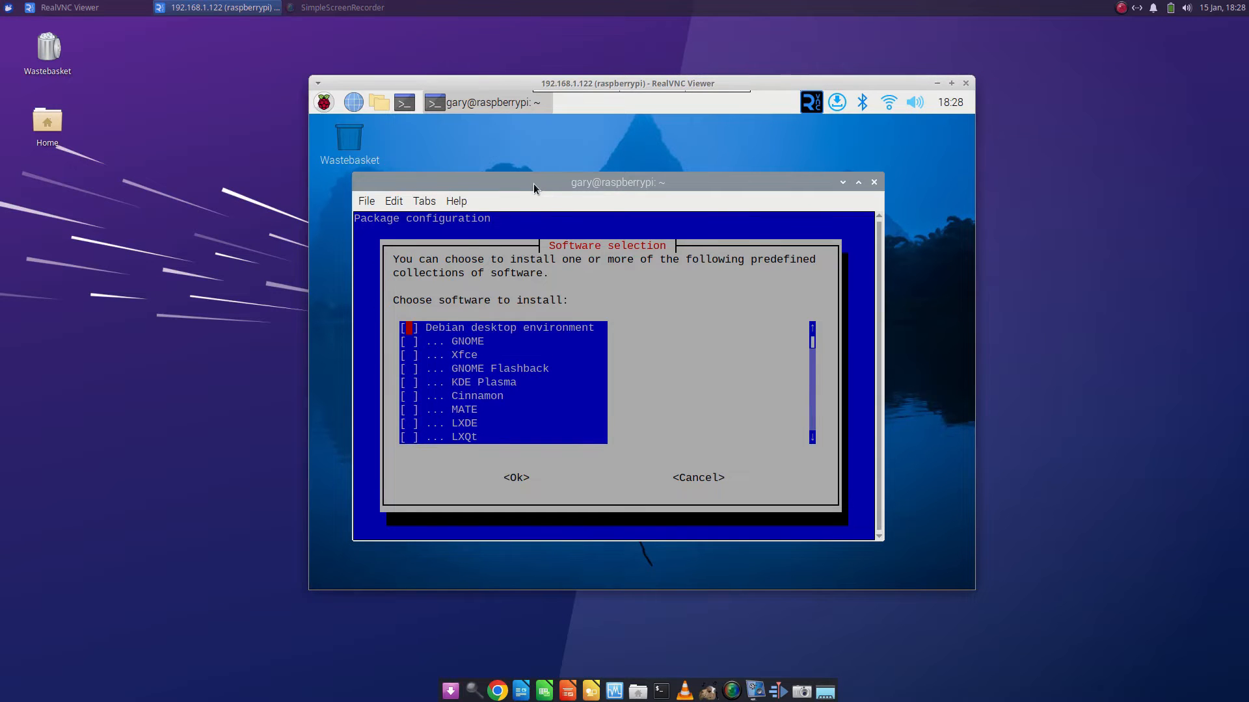
pyautogui.press('Down')
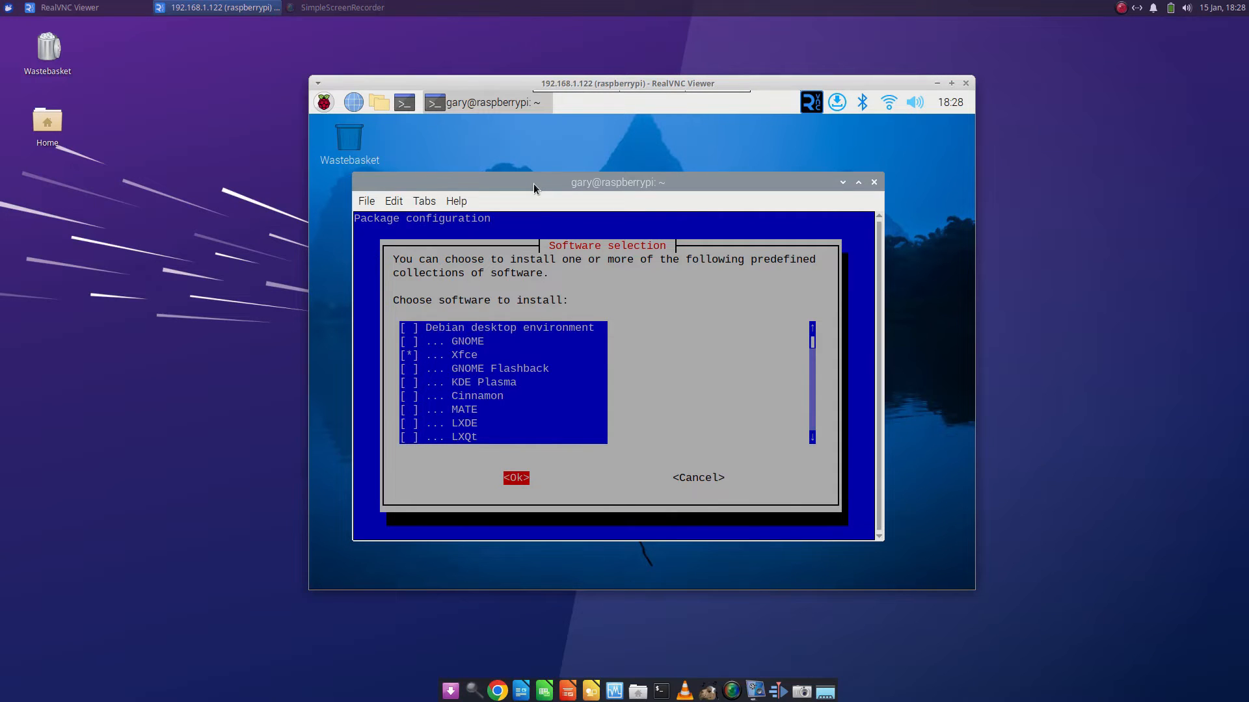
pyautogui.click(515, 479)
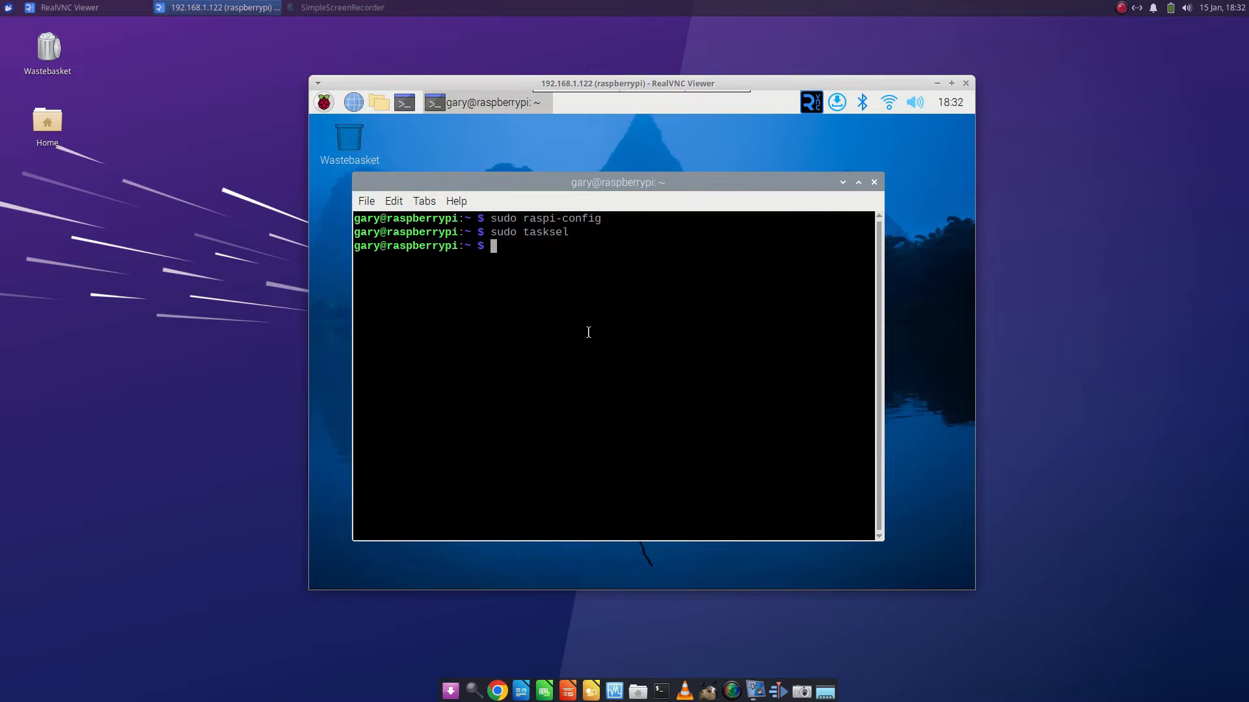
# Run sudo reboot to restart the Raspberry Pi.
pyautogui.write('sudo')
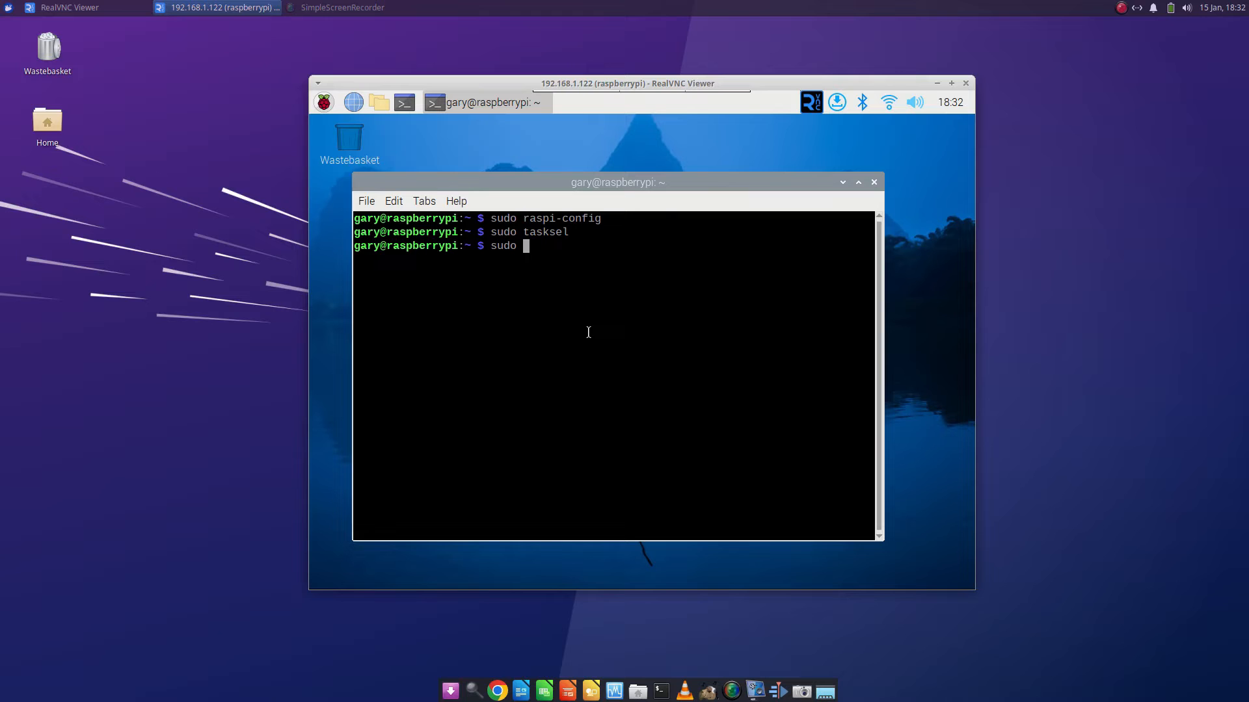
pyautogui.write('reboot')
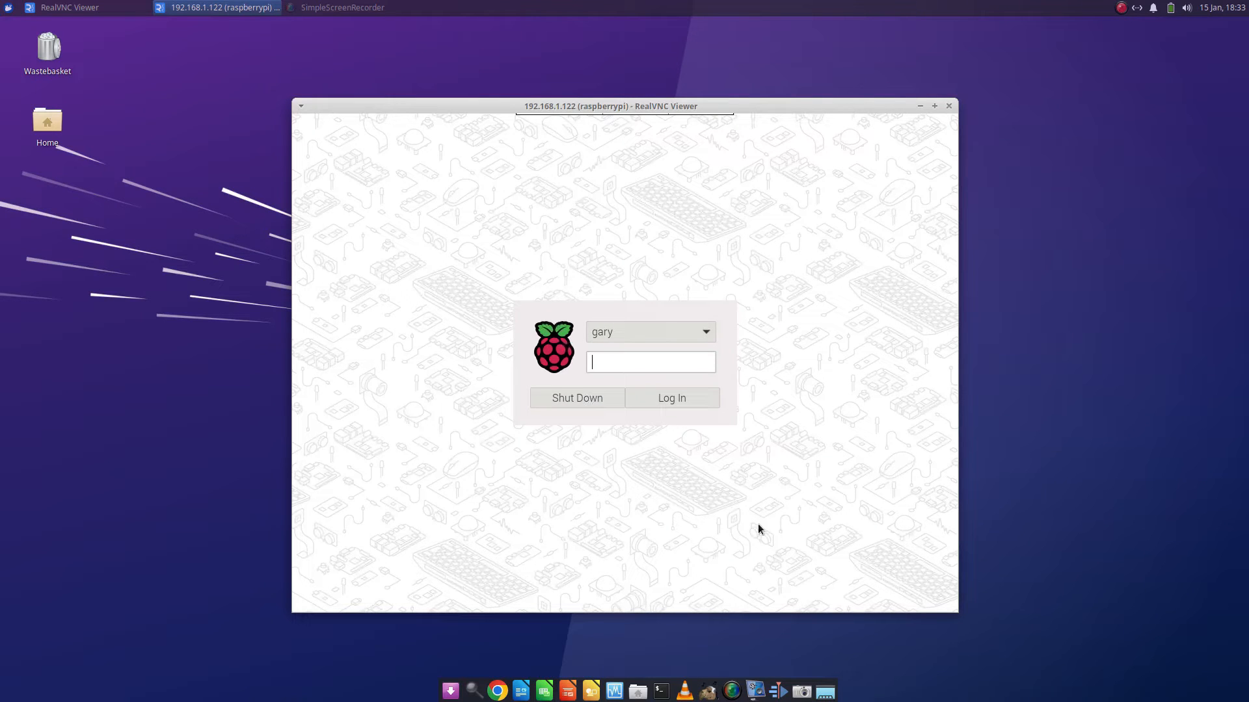
pyautogui.moveTo(614, 302)
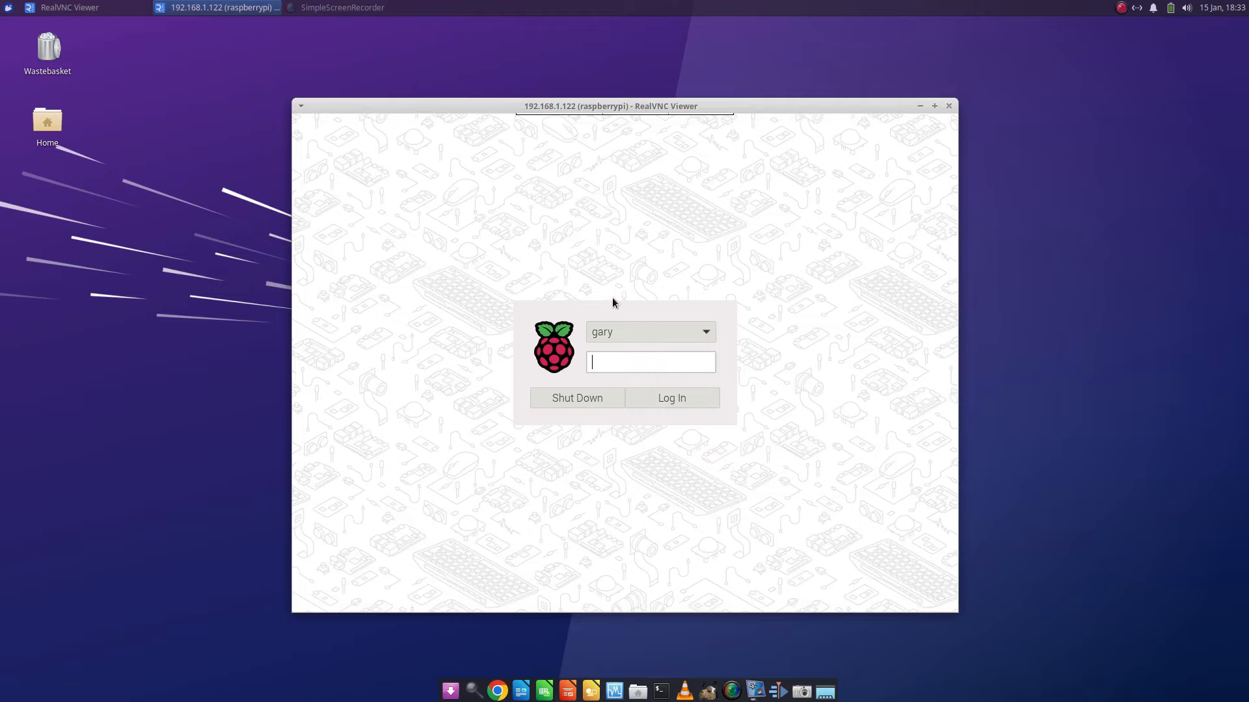
# Enter the password in the greeter and log in to the Pi desktop.
pyautogui.write('password')
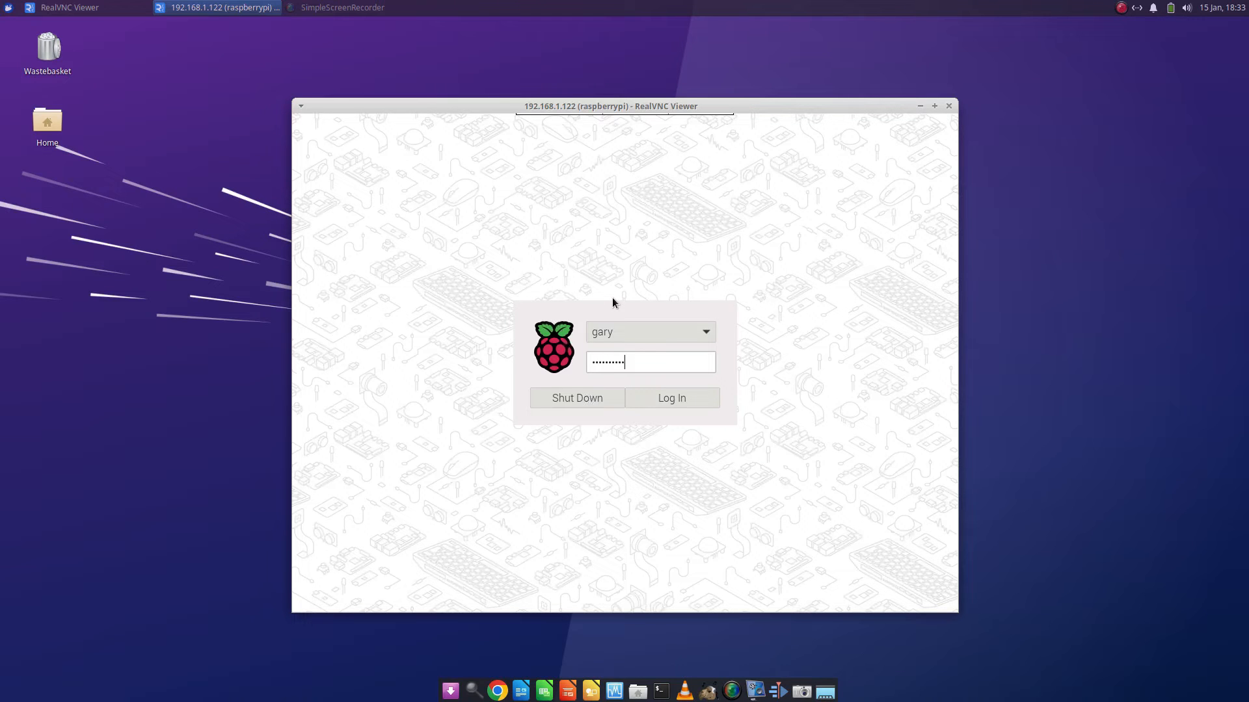
pyautogui.click(671, 397)
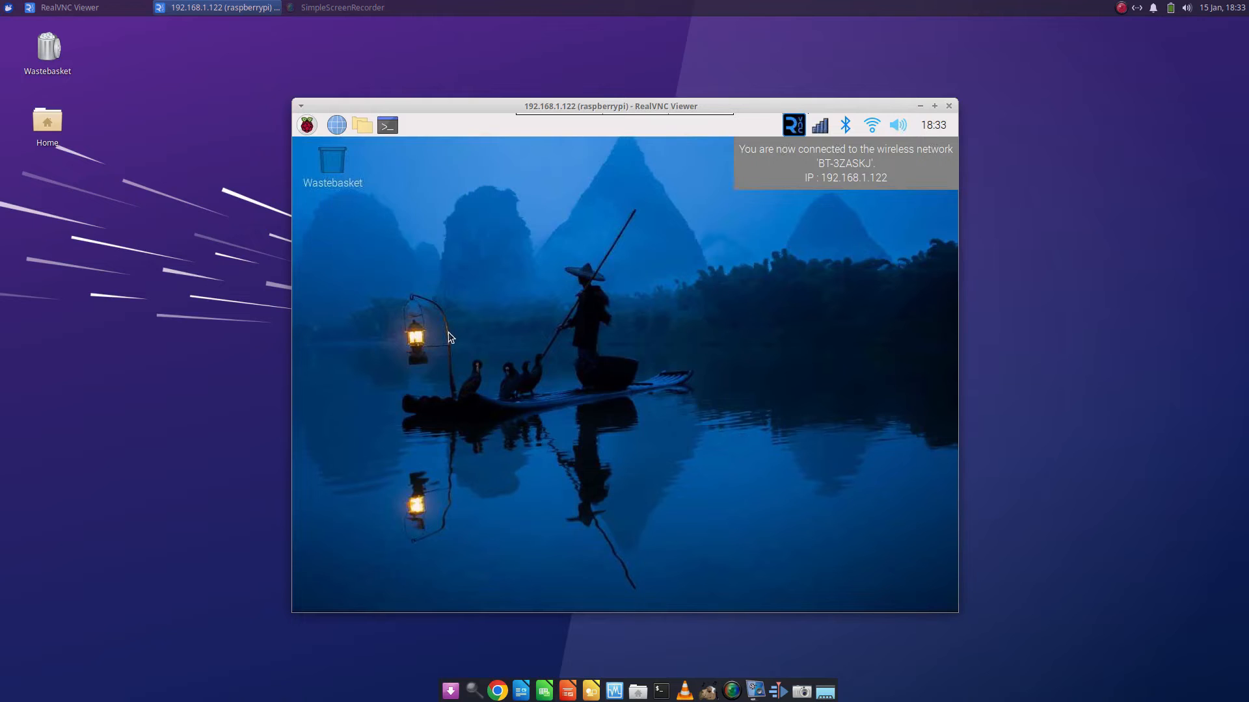
pyautogui.moveTo(445, 216)
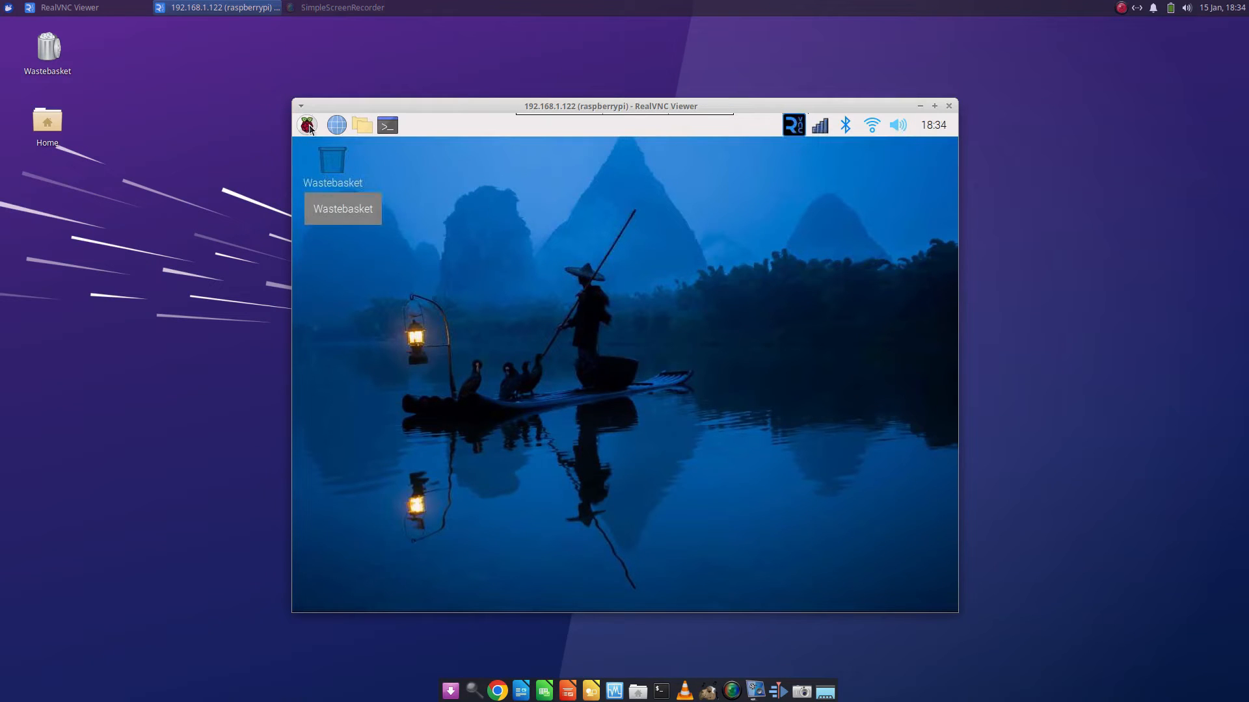
pyautogui.click(307, 125)
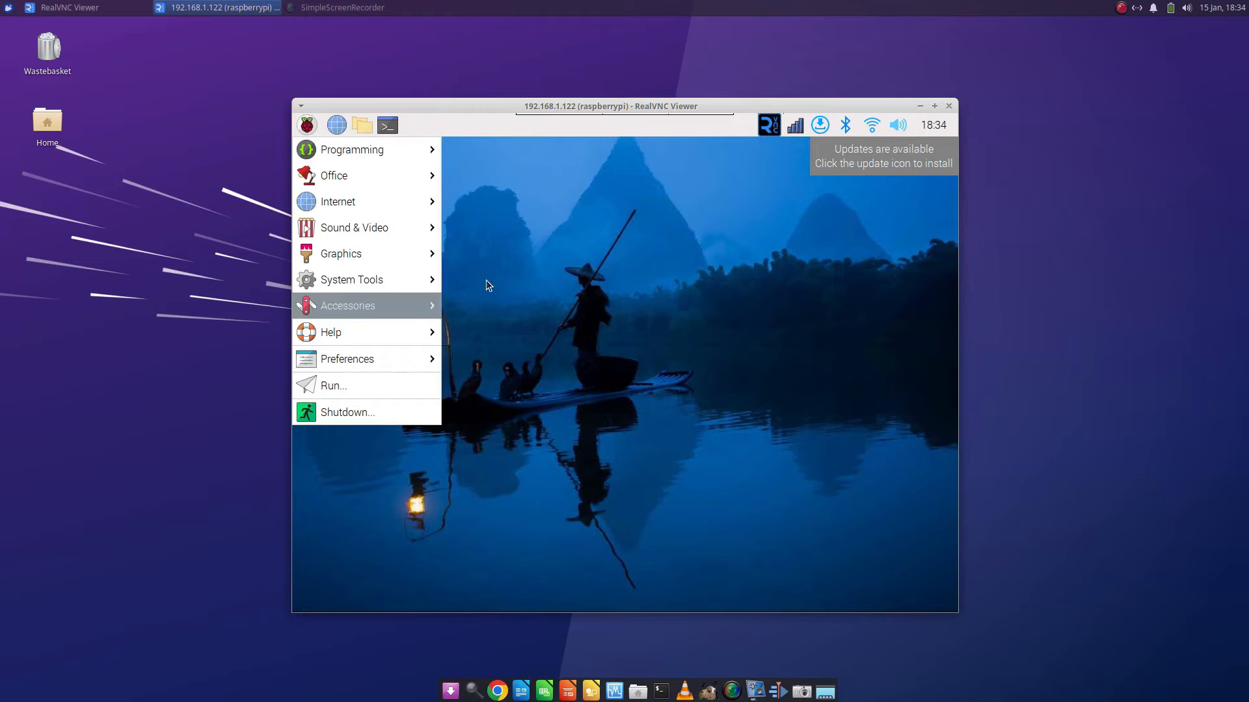
pyautogui.click(640, 291)
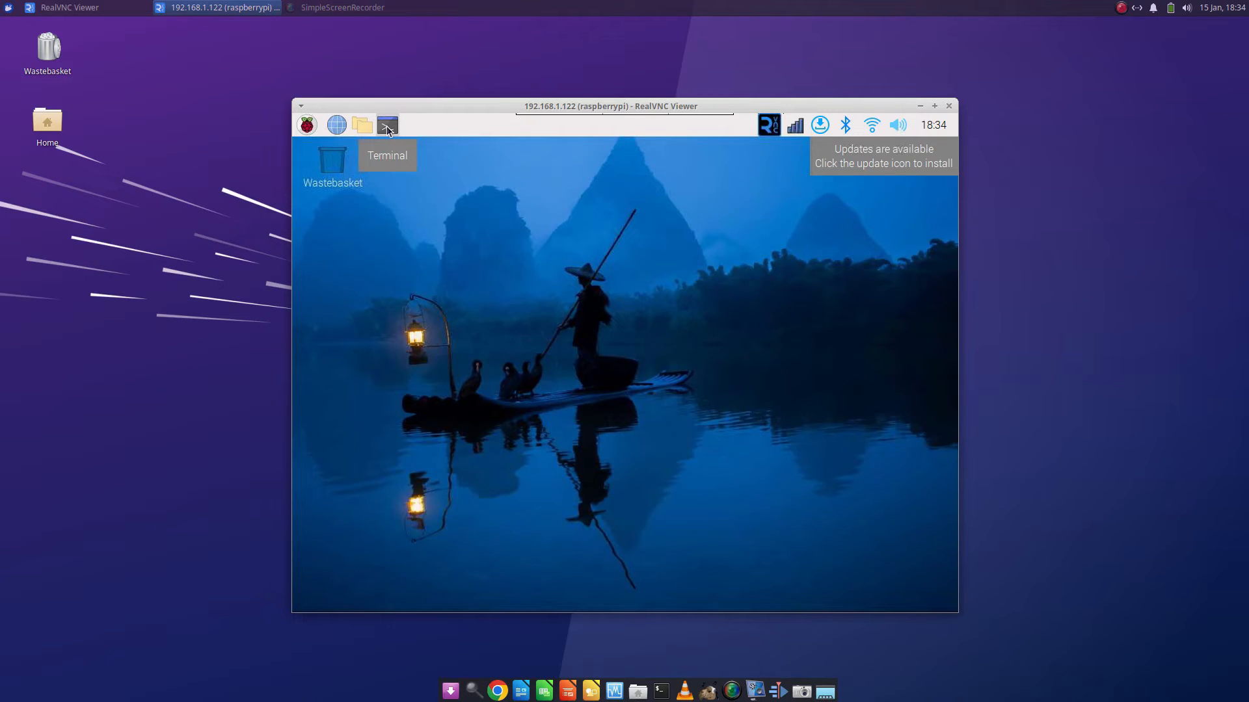
pyautogui.moveTo(660, 382)
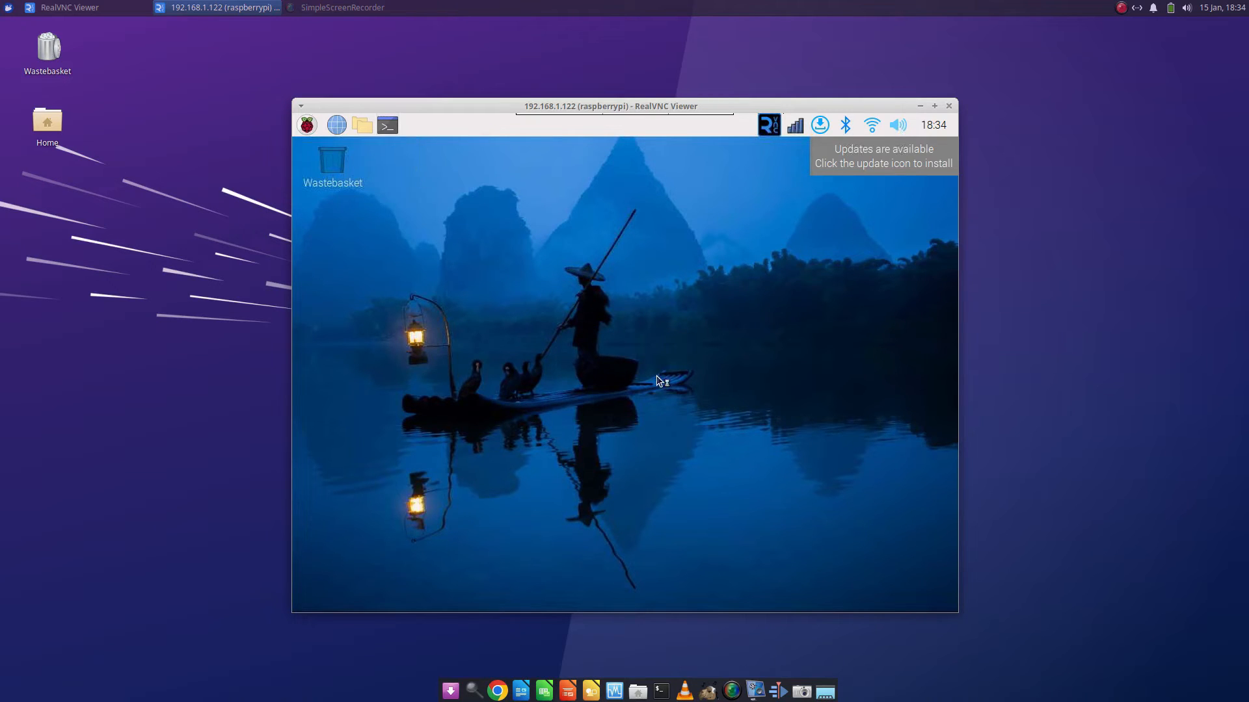
# Open a new terminal and change into /etc/lightdm, listing its files.
pyautogui.click(387, 125)
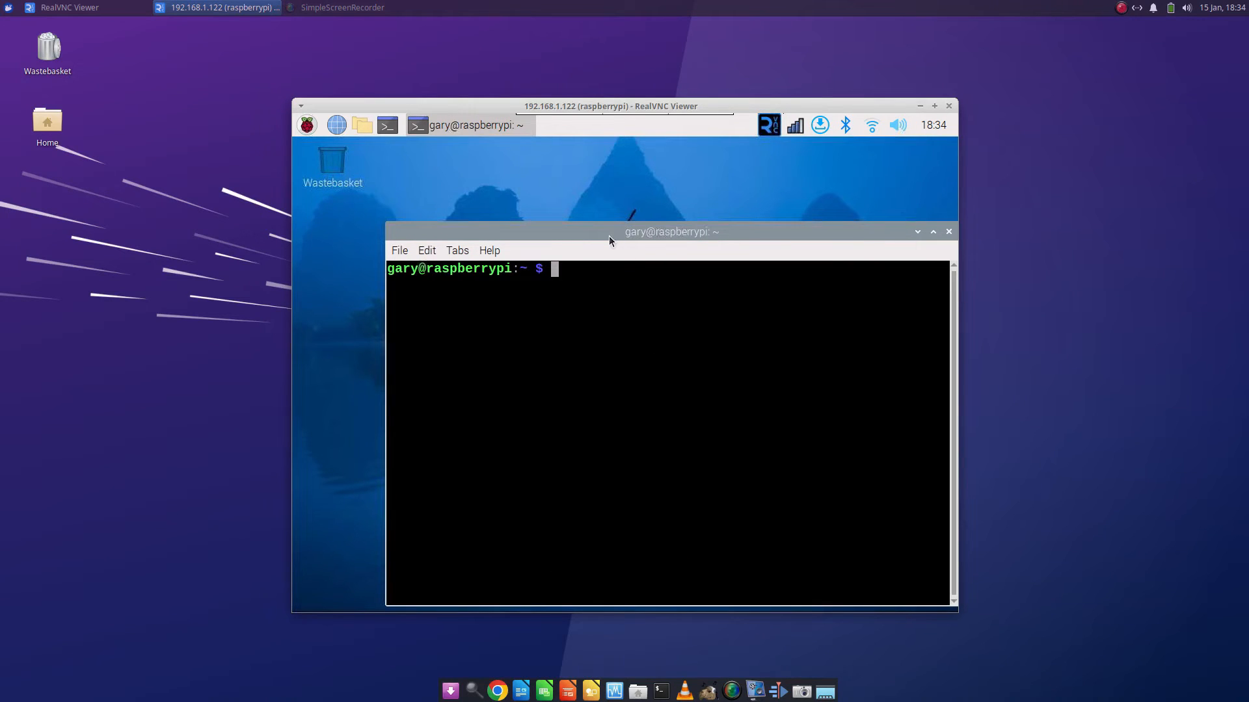
pyautogui.moveTo(542, 238)
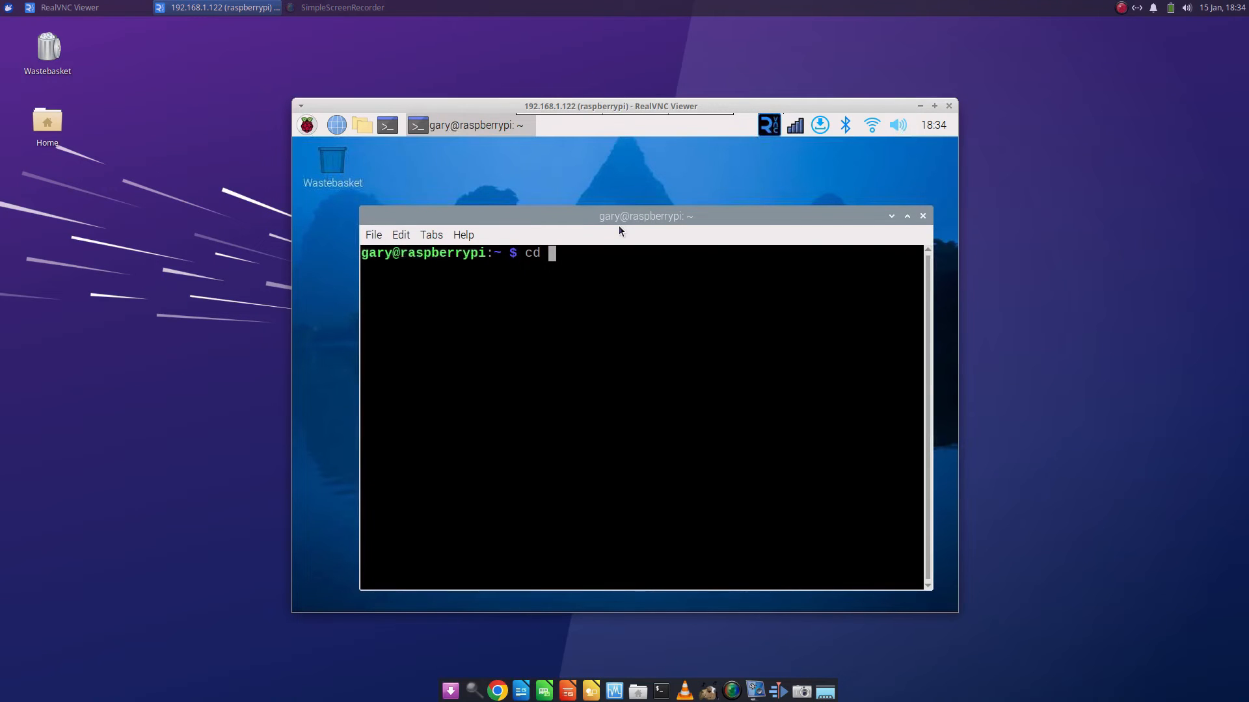
pyautogui.write('/')
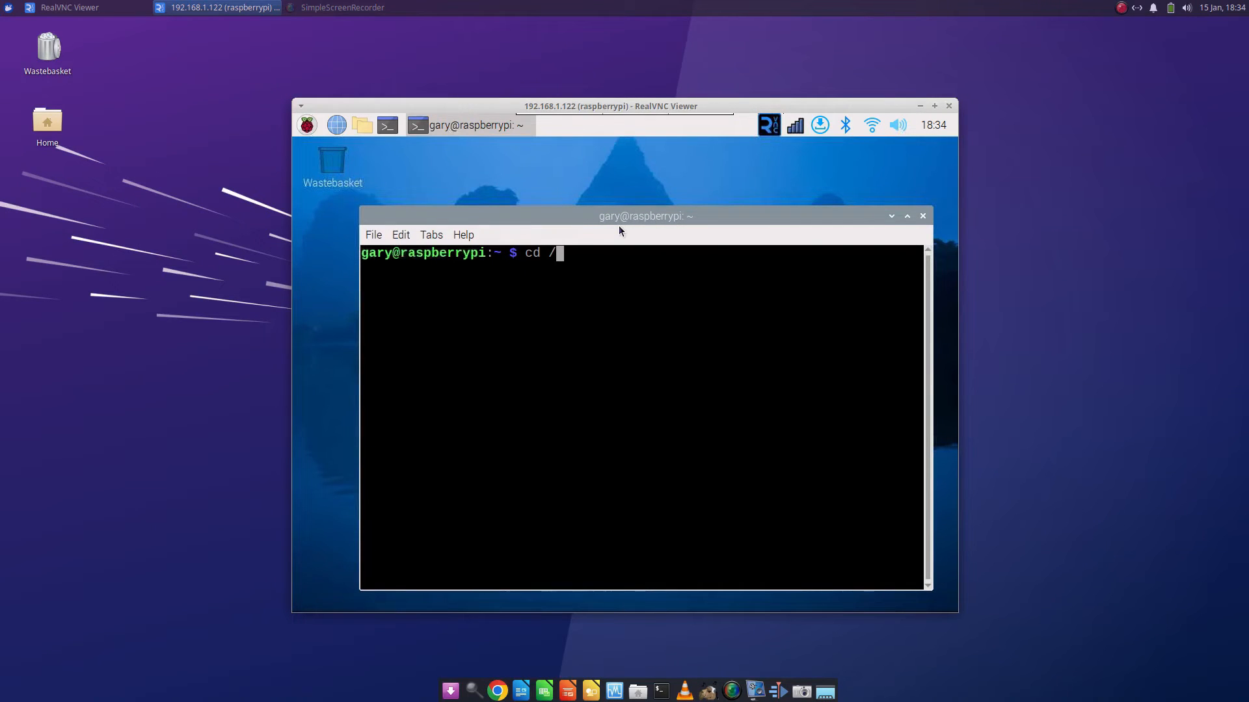
pyautogui.write('etc/ligt')
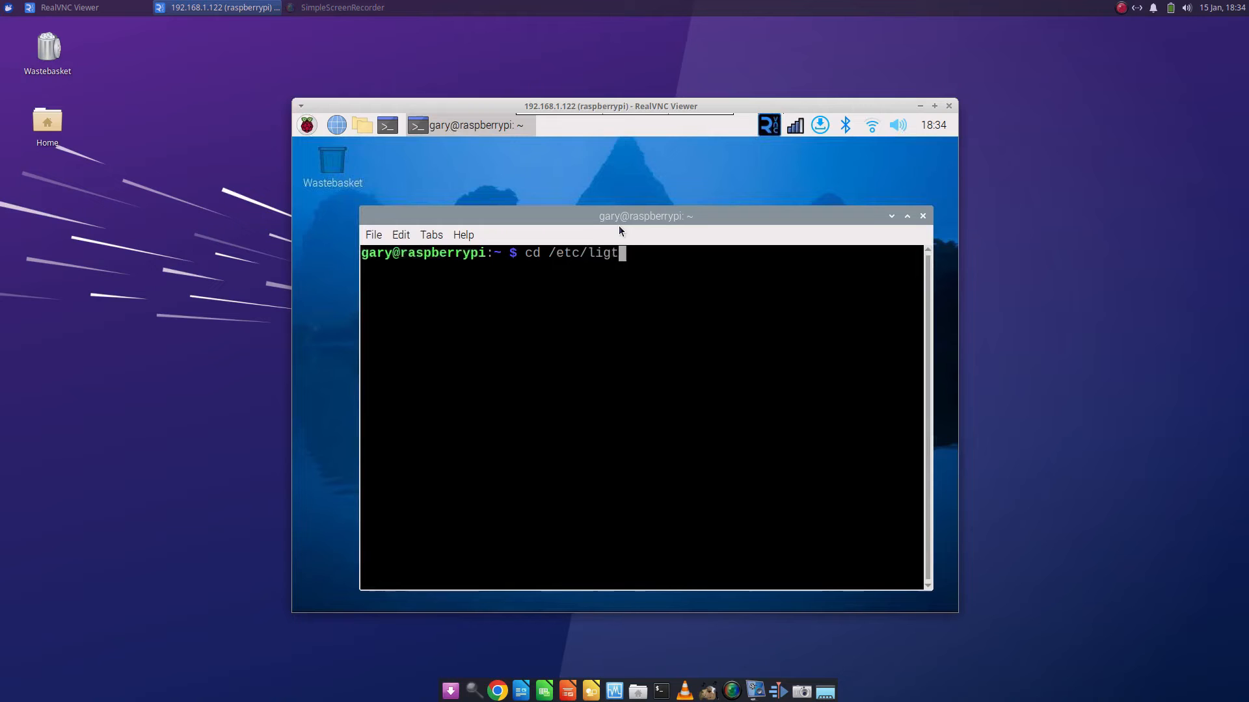
pyautogui.write('htdm')
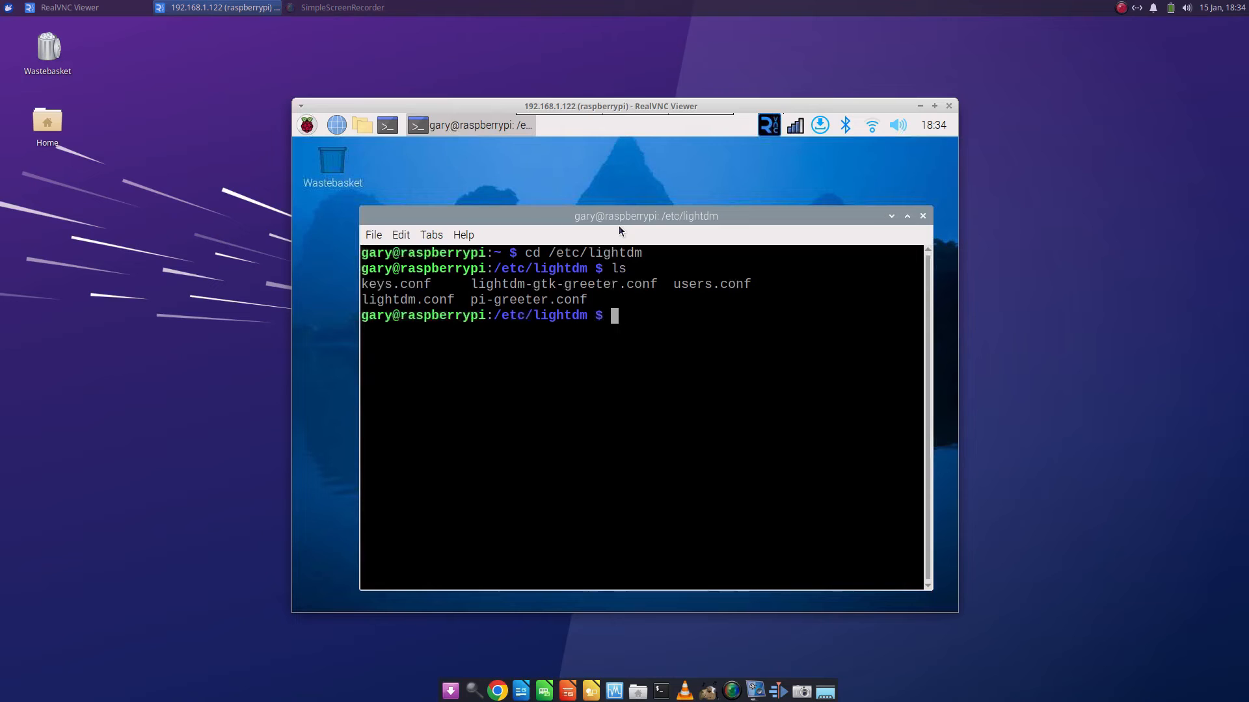
# Enter sudo nano lightdm.conf at the prompt without running it yet.
pyautogui.write('sudo')
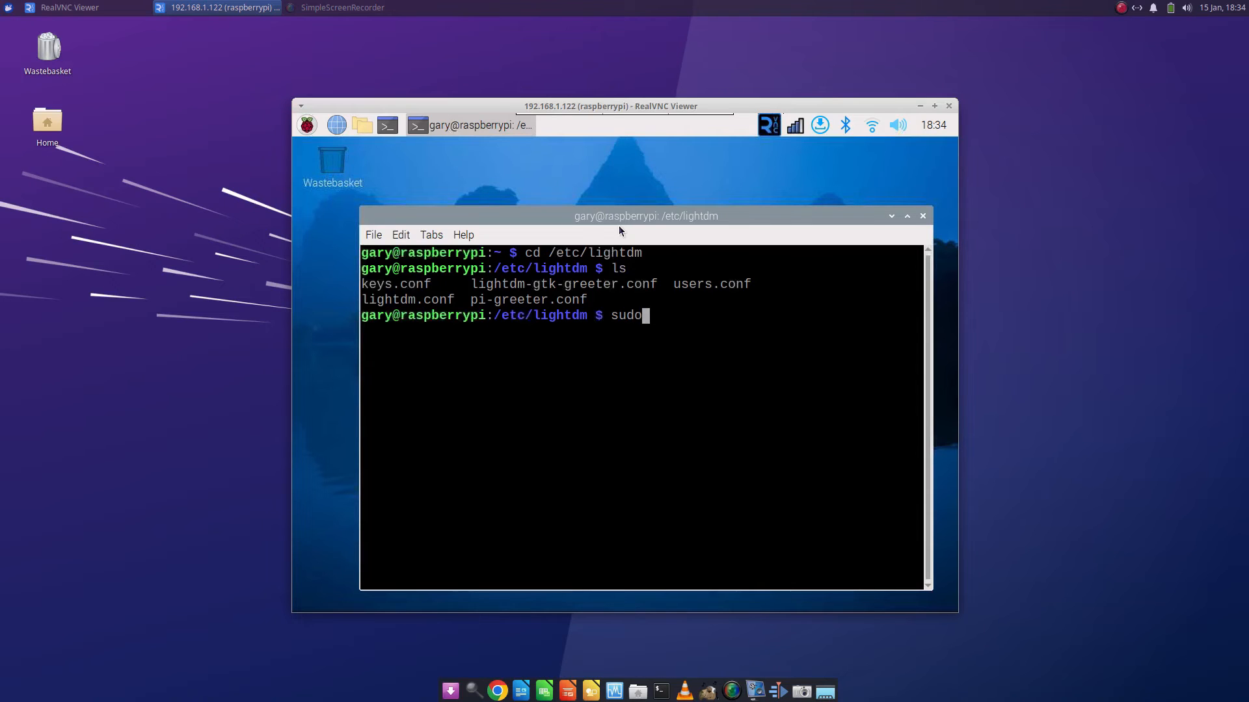
pyautogui.write('nano lightdm')
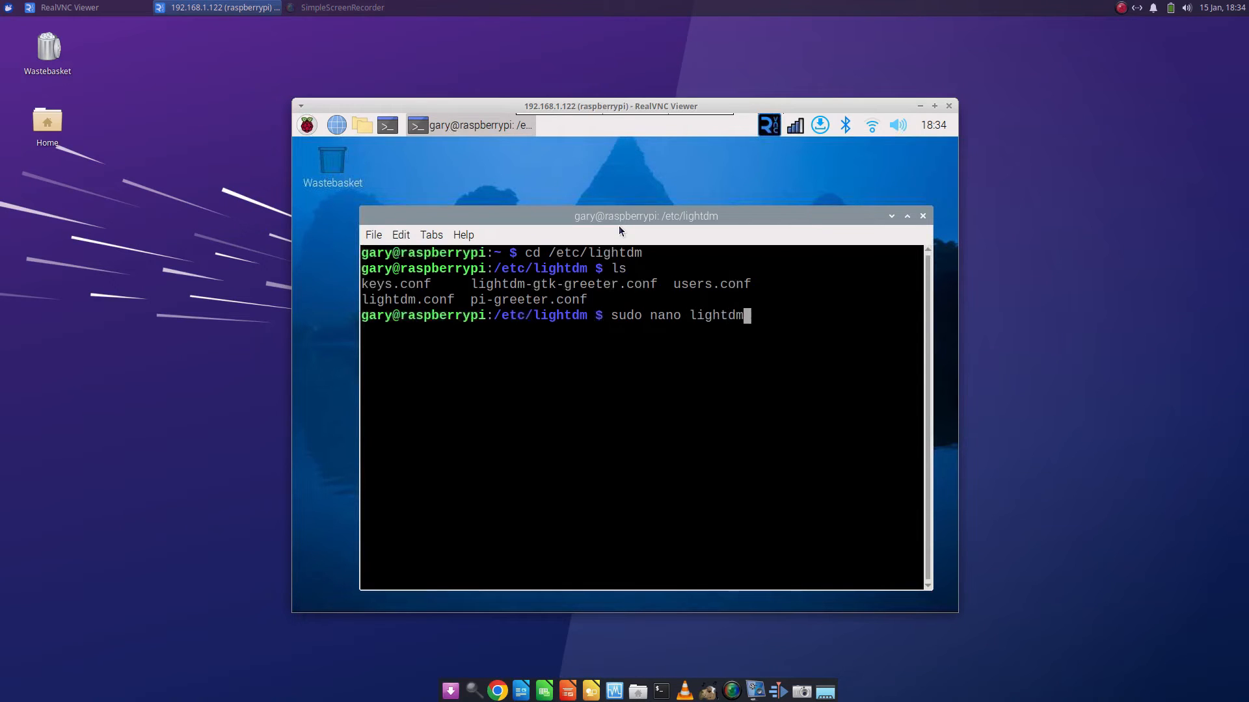
pyautogui.write('.conf')
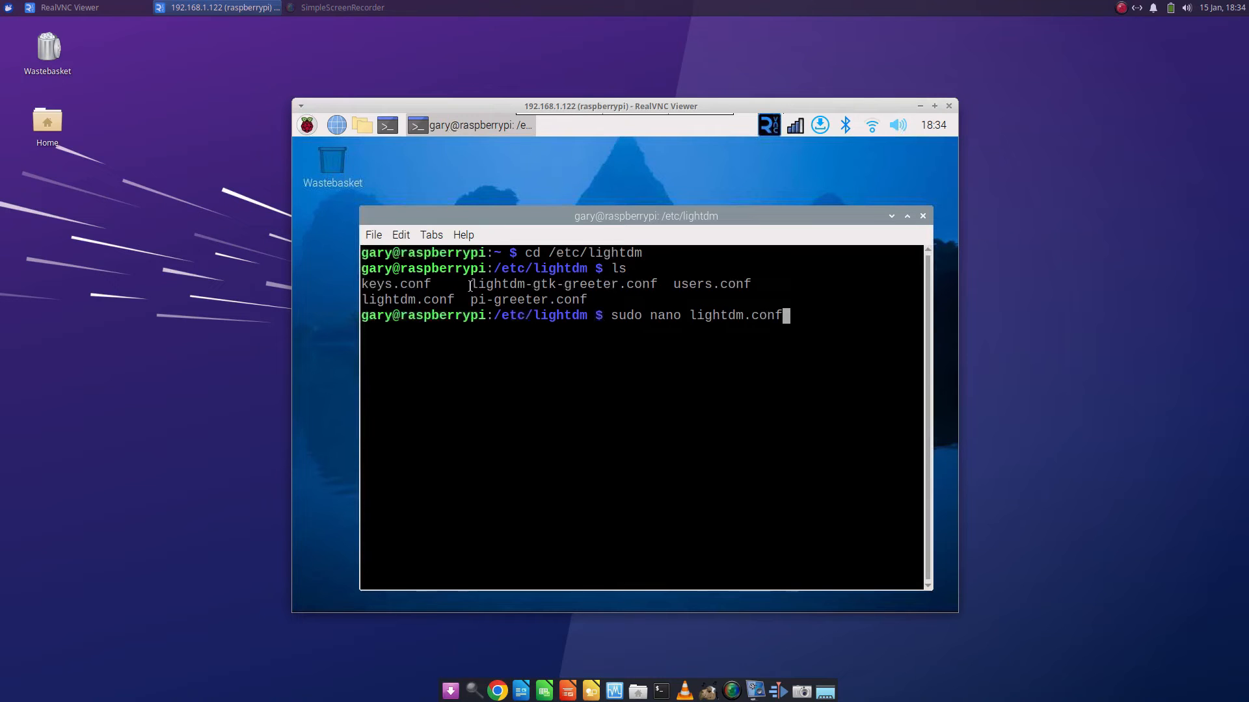
pyautogui.doubleClick(562, 283)
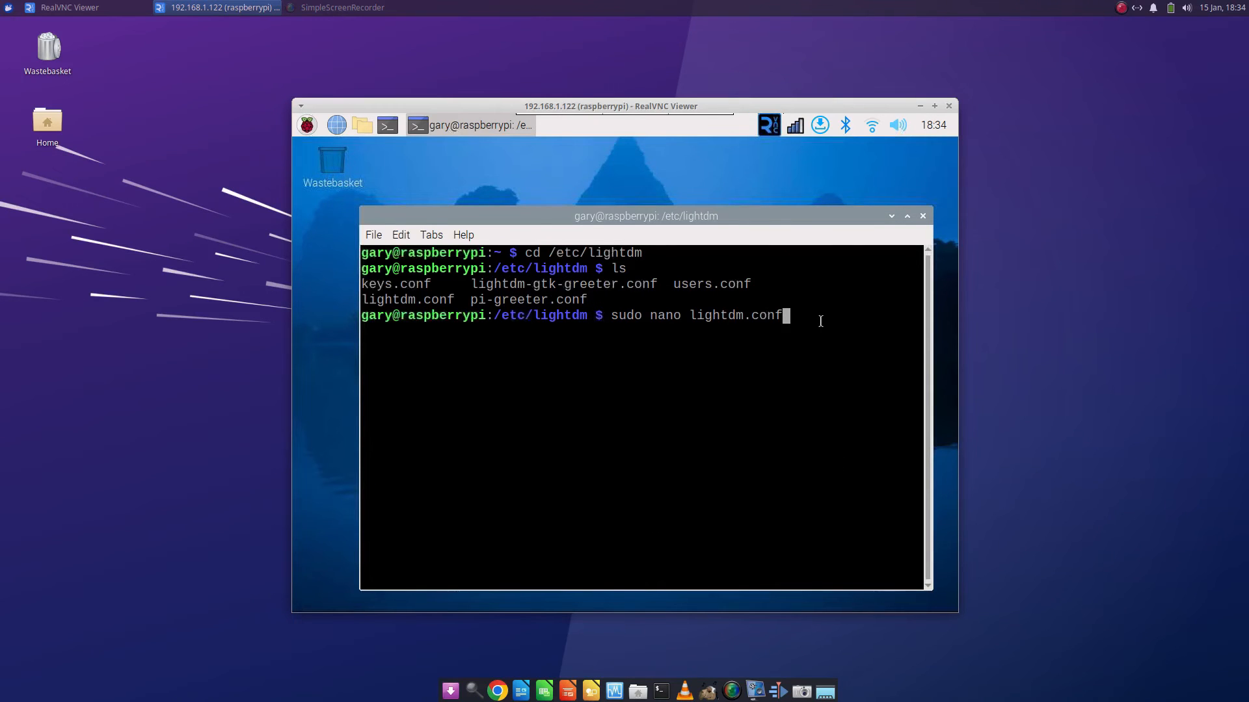
# Open lightdm.conf in nano and scroll down to the greeter-session=pi-greeter line.
pyautogui.press('Return')
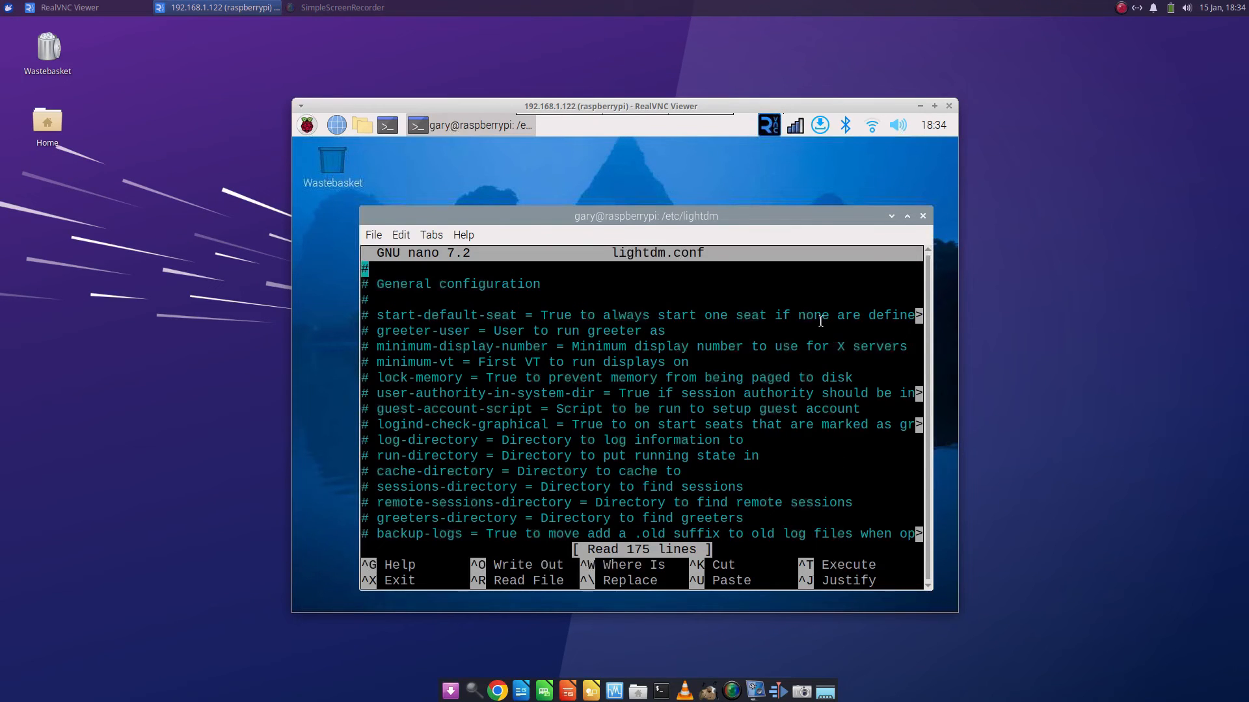
pyautogui.scroll(-3)
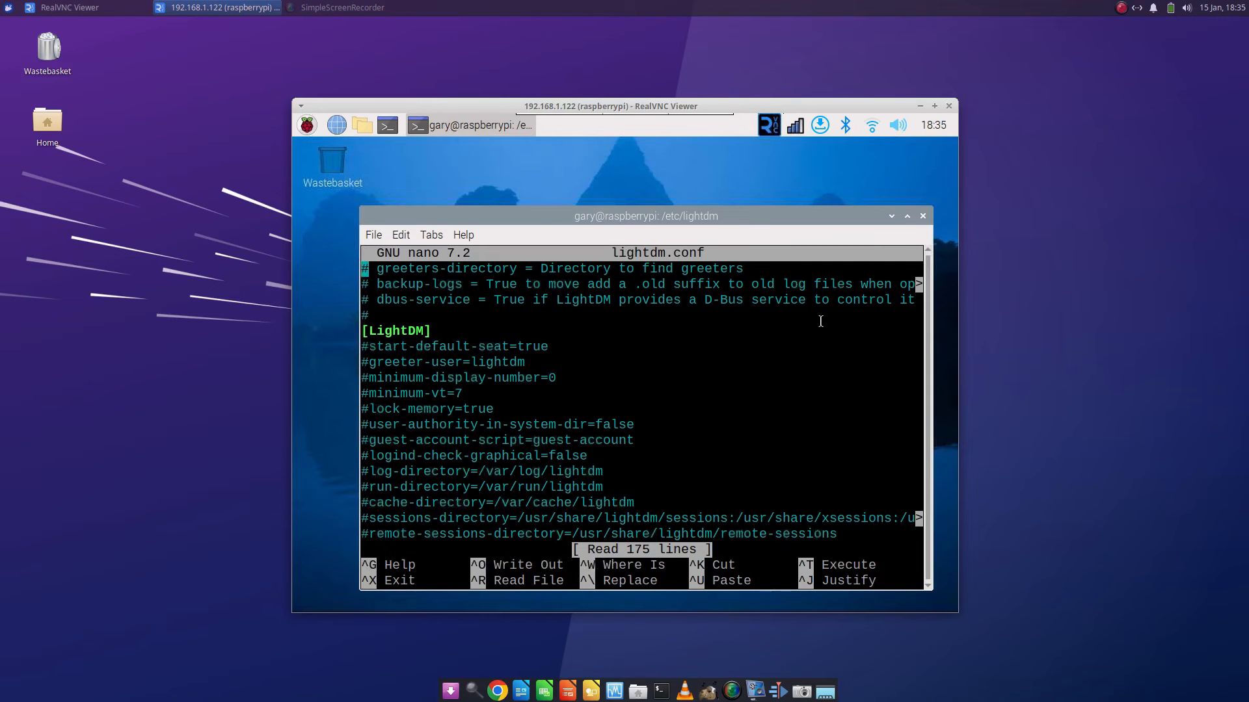
pyautogui.scroll(-3)
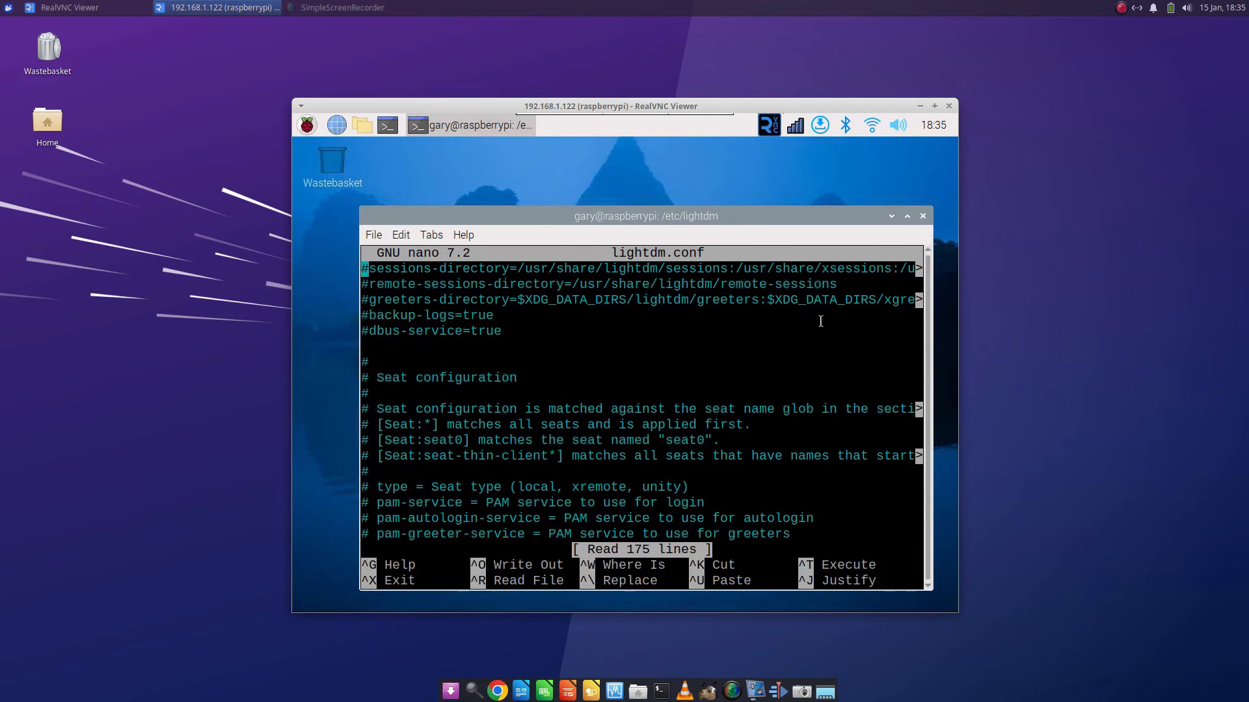
pyautogui.scroll(-3)
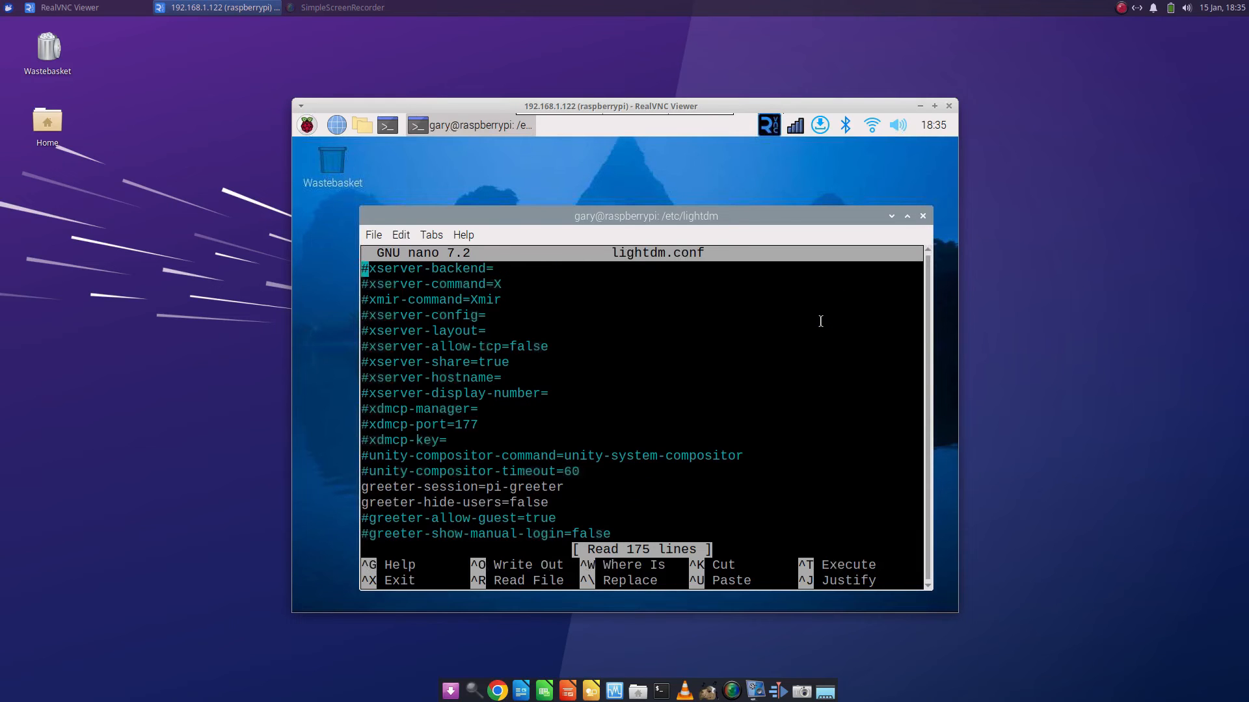
pyautogui.scroll(-3)
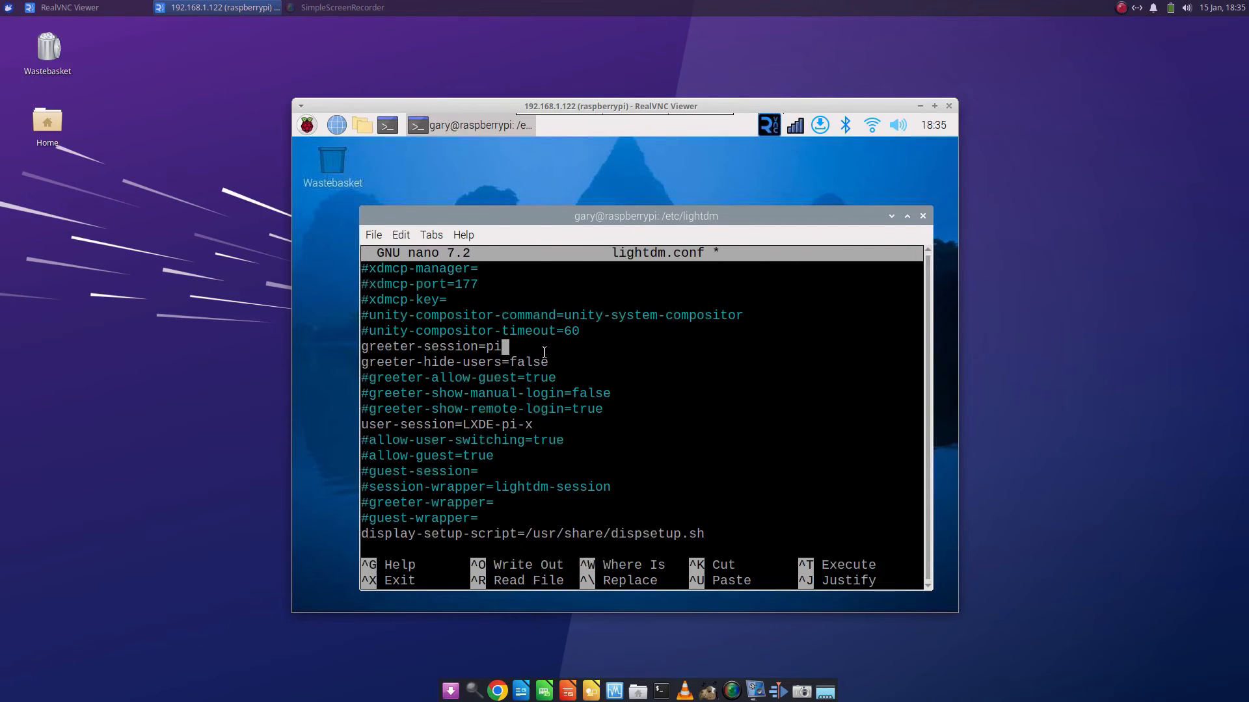
# Set greeter-session to lightdm-gtk-greeter, save lightdm.conf and exit nano.
pyautogui.press('BackSpace')
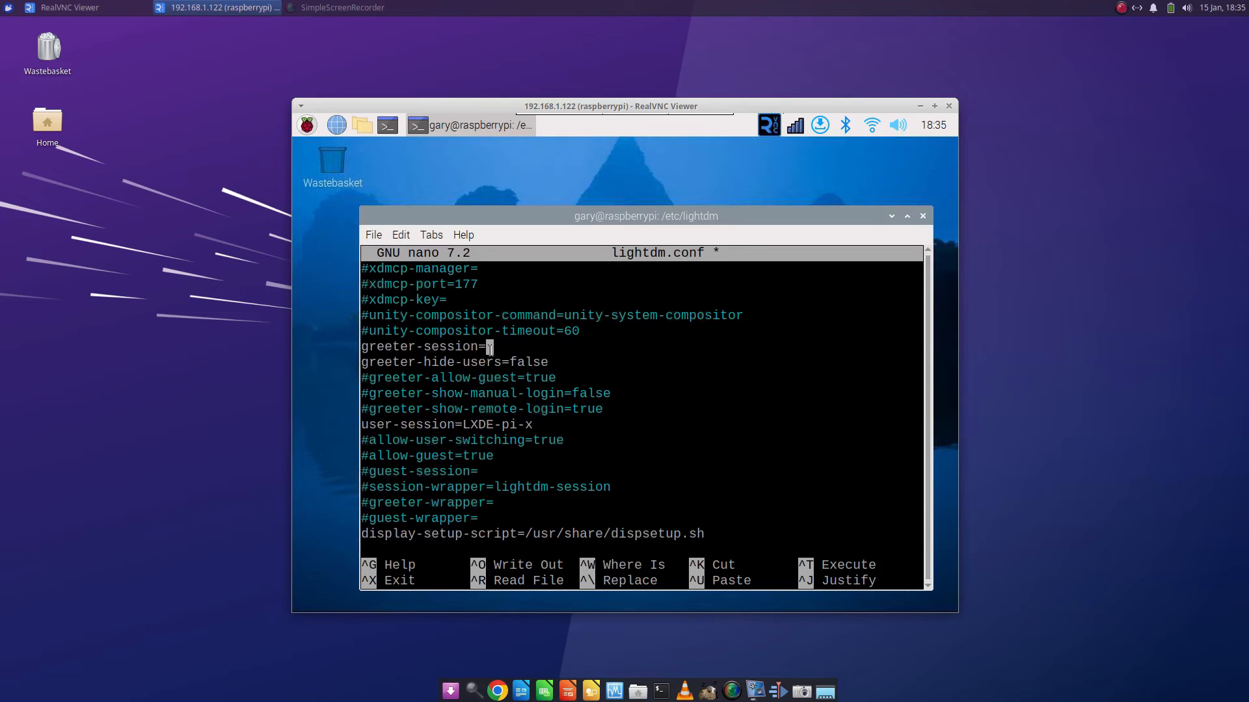
pyautogui.write('lightdm-gtk-greeter')
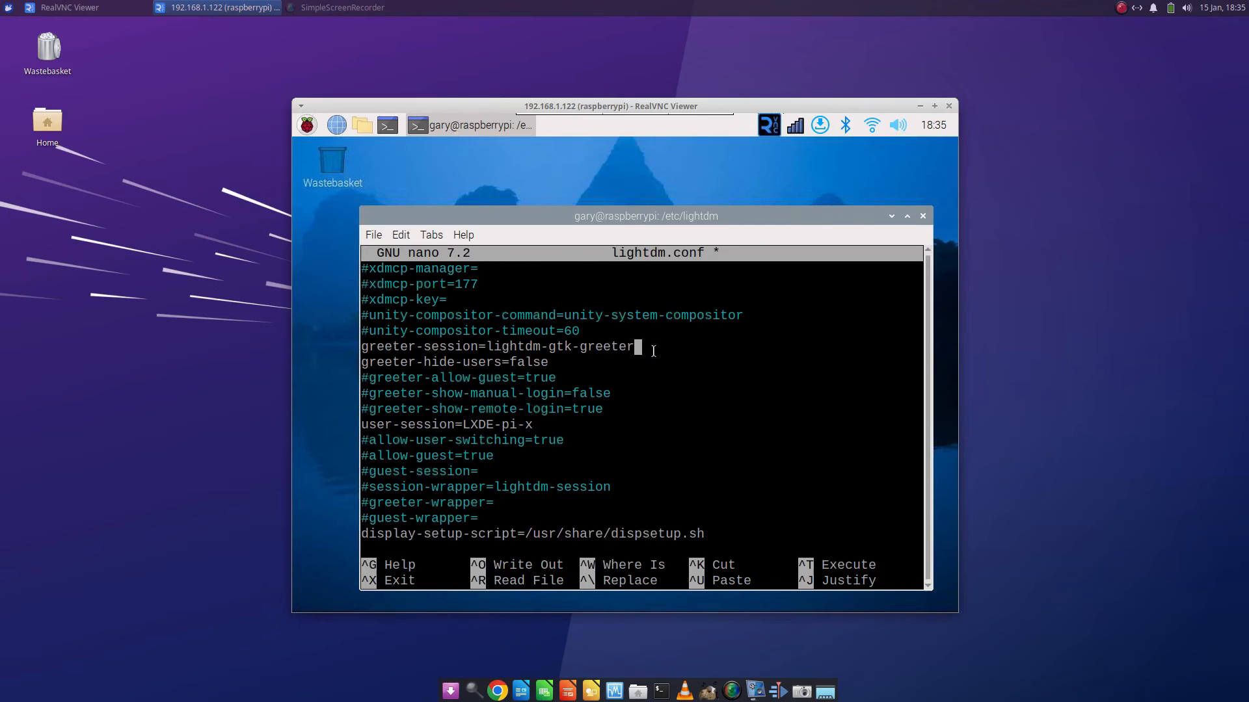
pyautogui.press('ctrl+o')
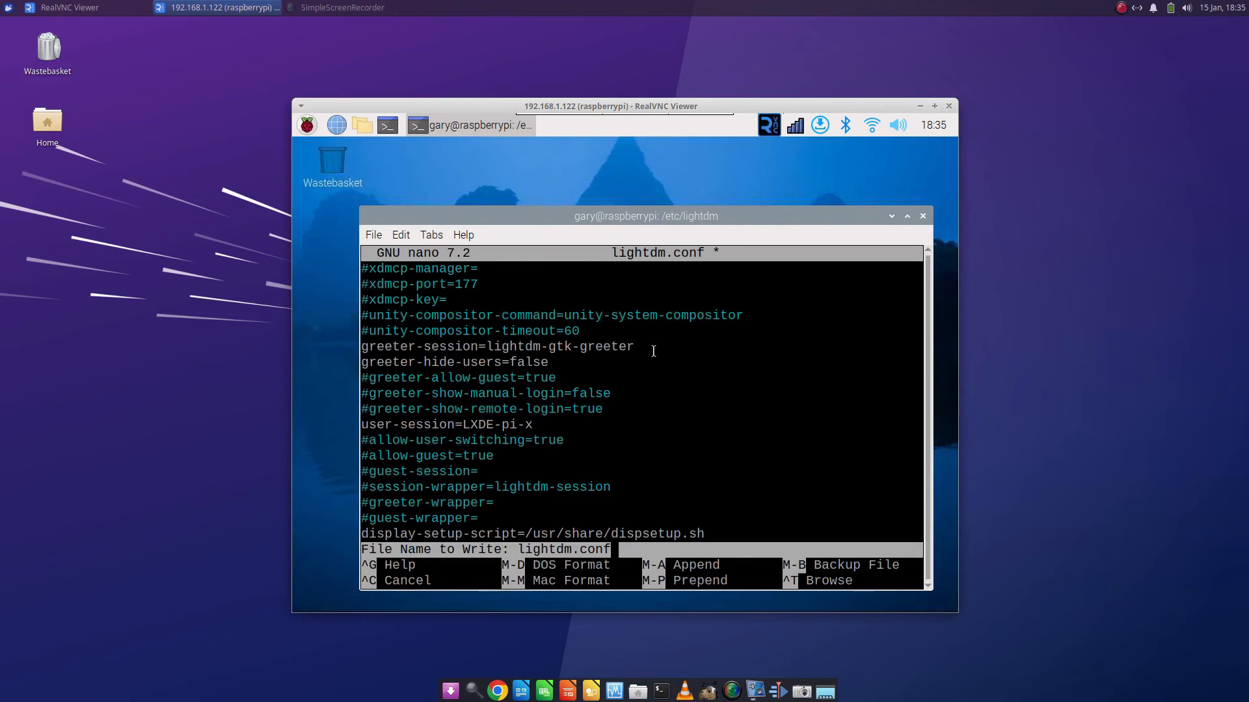
pyautogui.press('Enter')
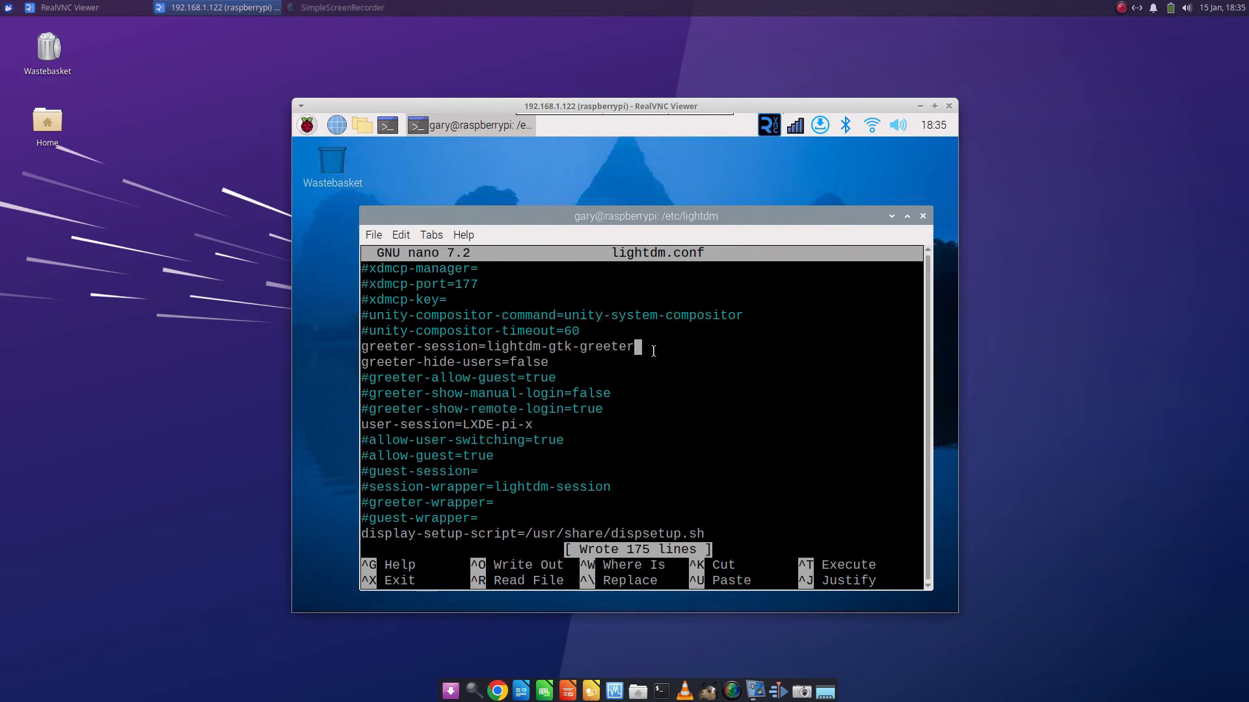
pyautogui.press('ctrl+x')
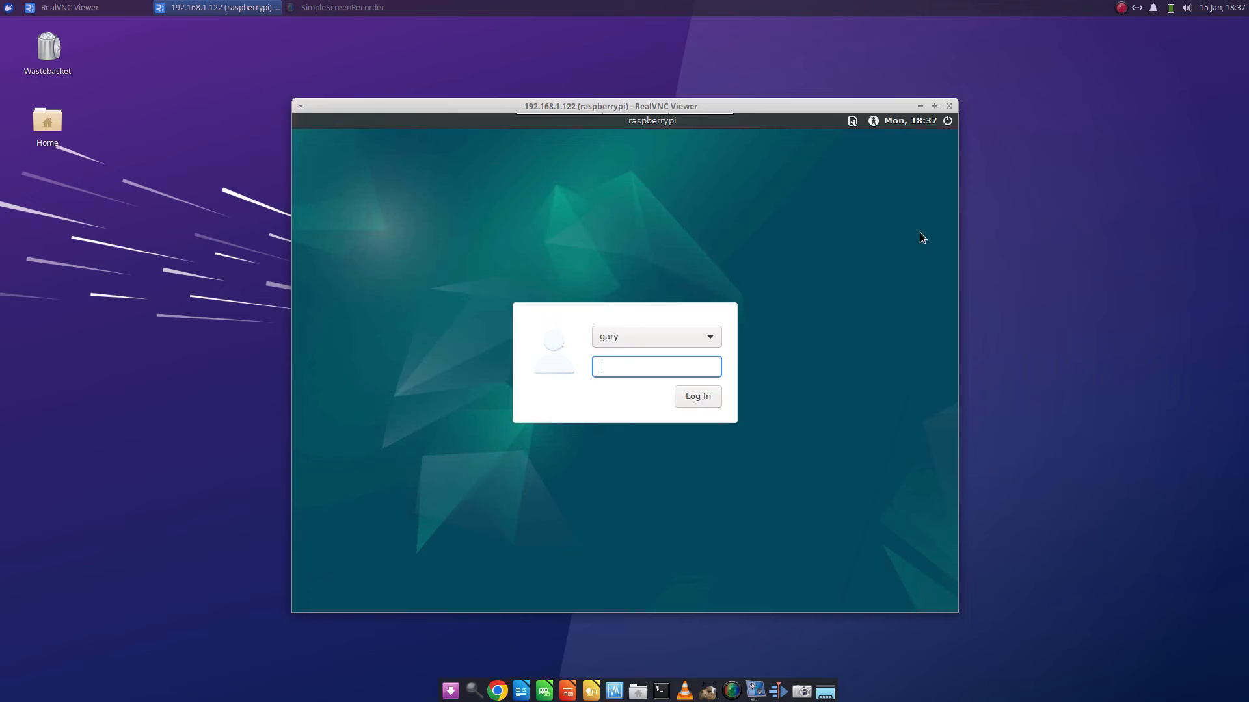
pyautogui.moveTo(869, 223)
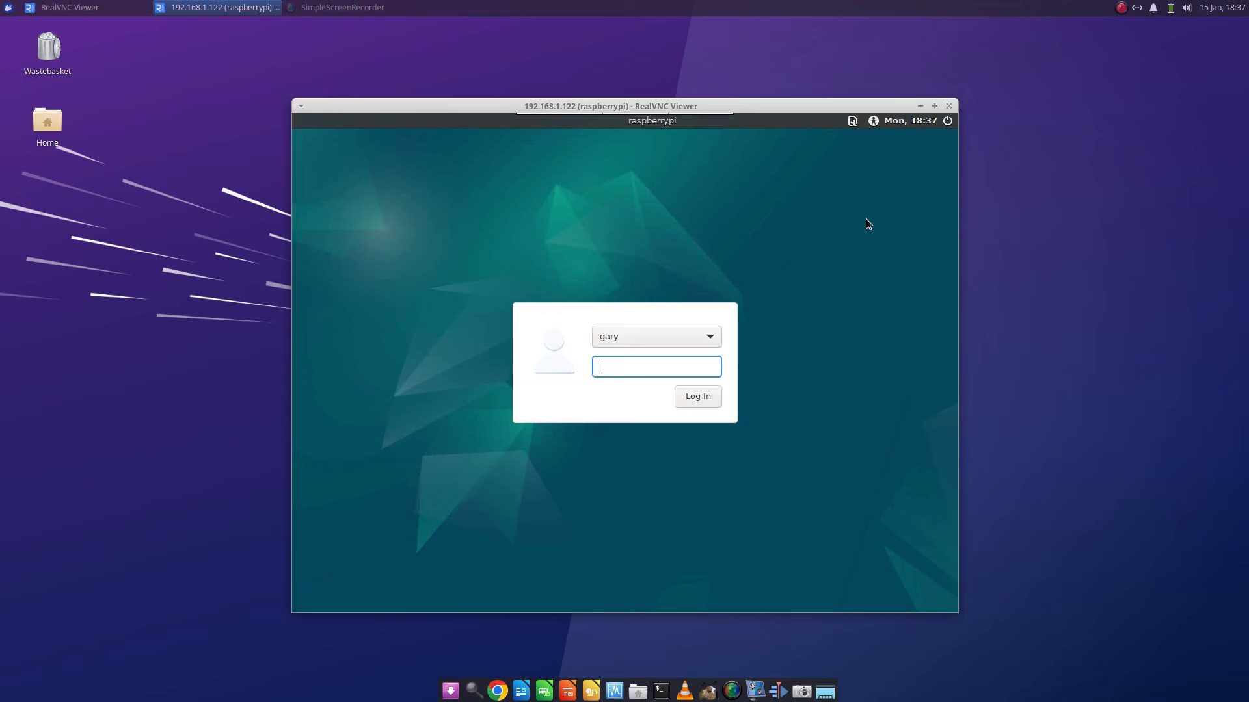
# Open the session menu from the GTK greeter's top bar.
pyautogui.click(852, 120)
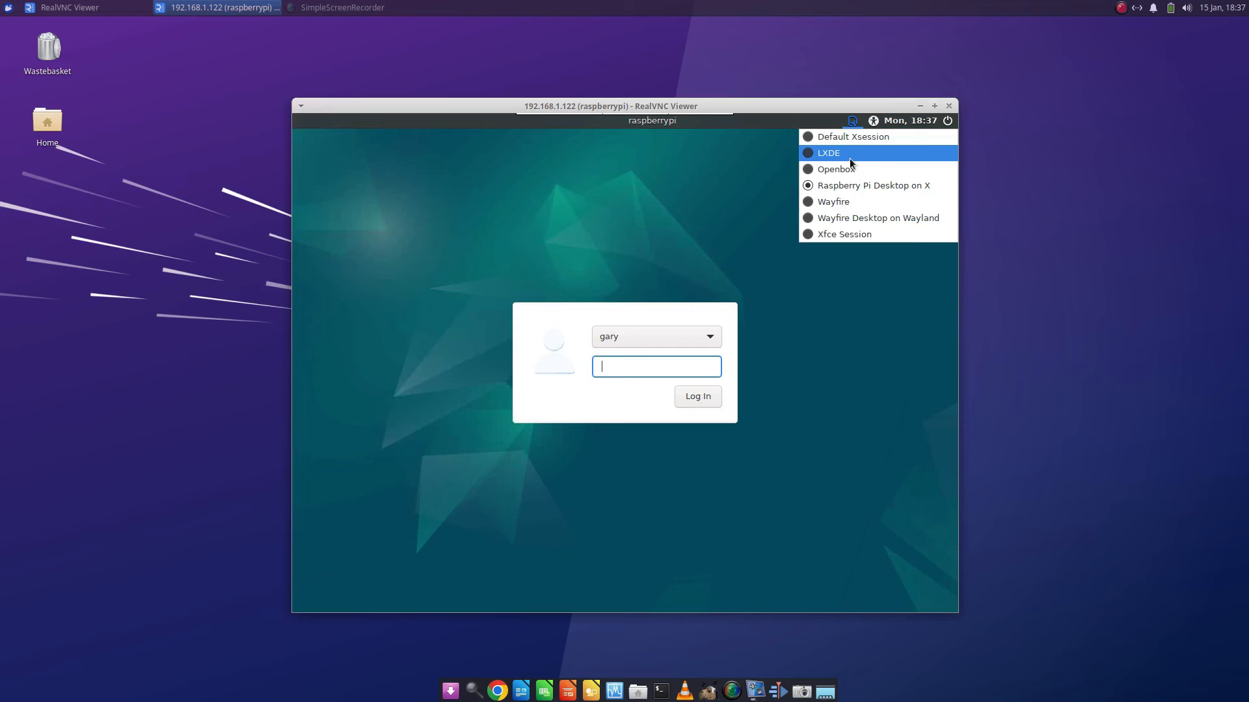
pyautogui.moveTo(812, 234)
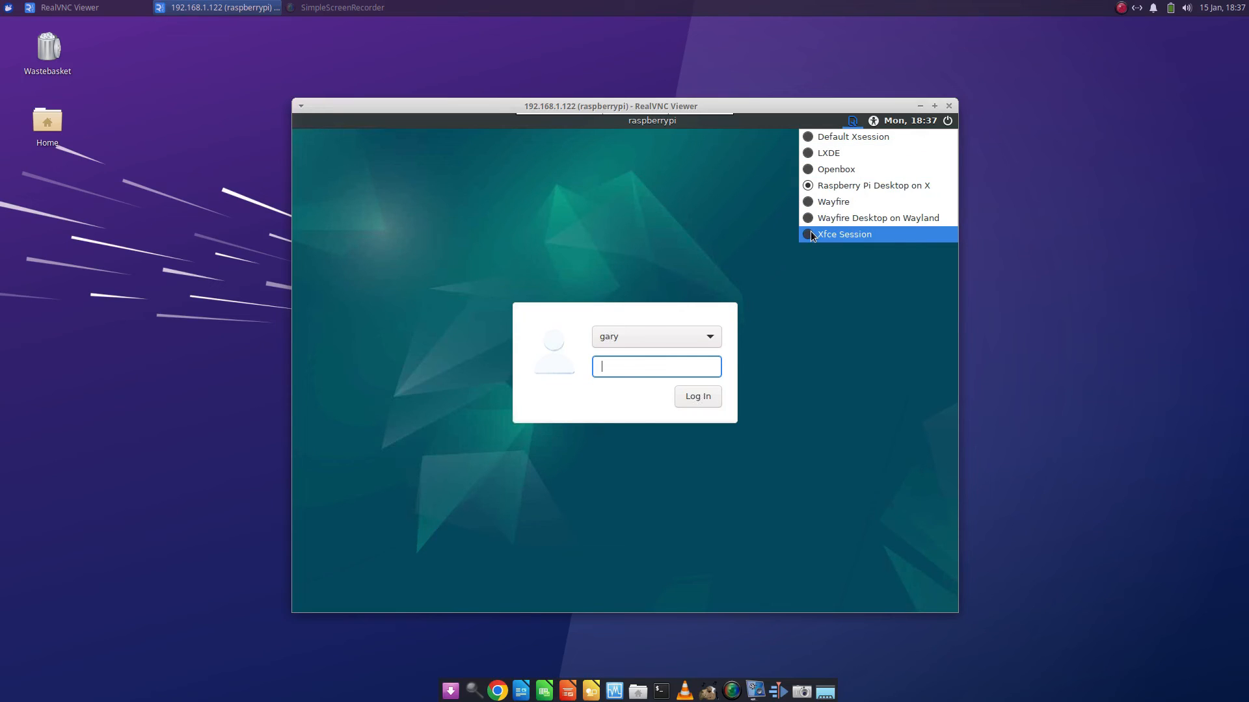
# Choose Xfce Session, enter the password and log in.
pyautogui.click(843, 234)
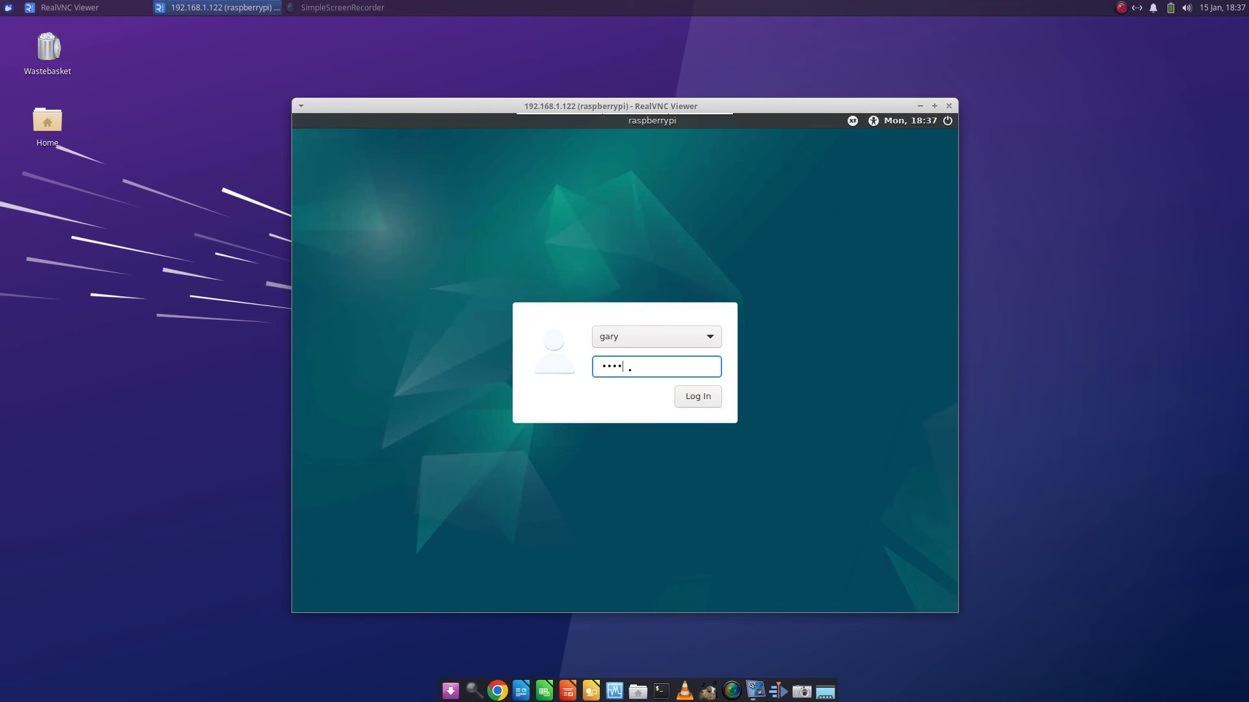
pyautogui.write('password')
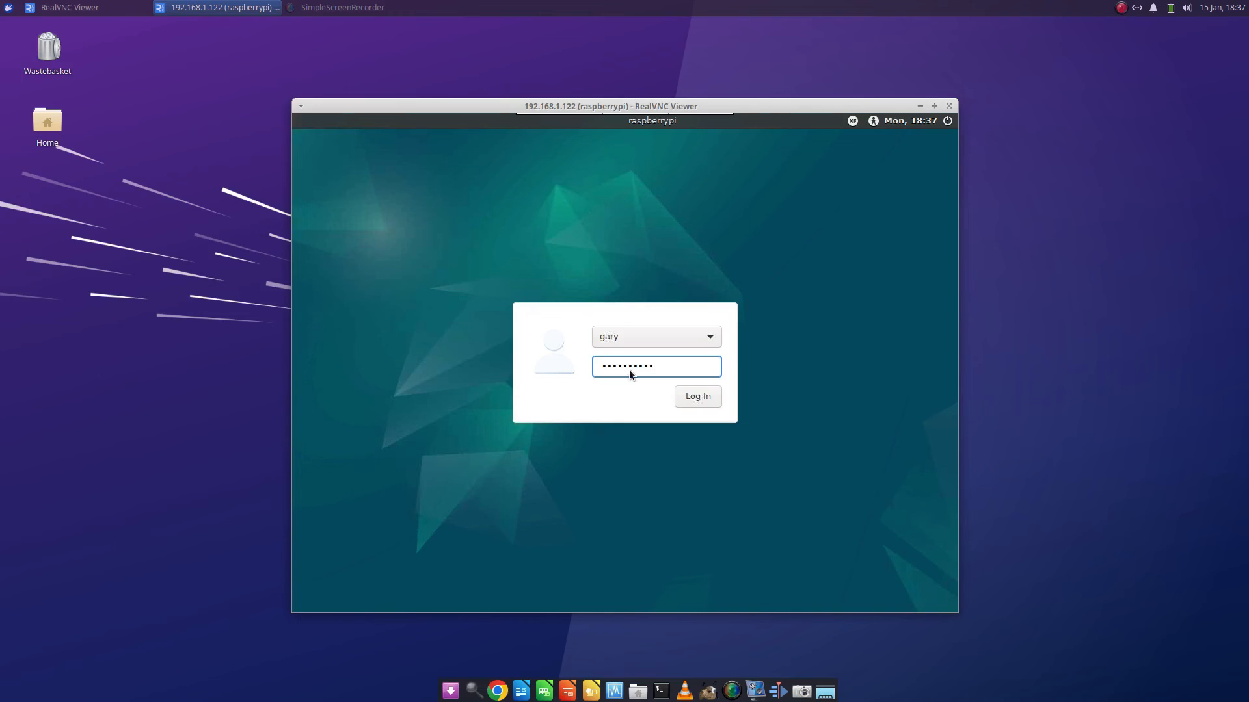
pyautogui.click(697, 395)
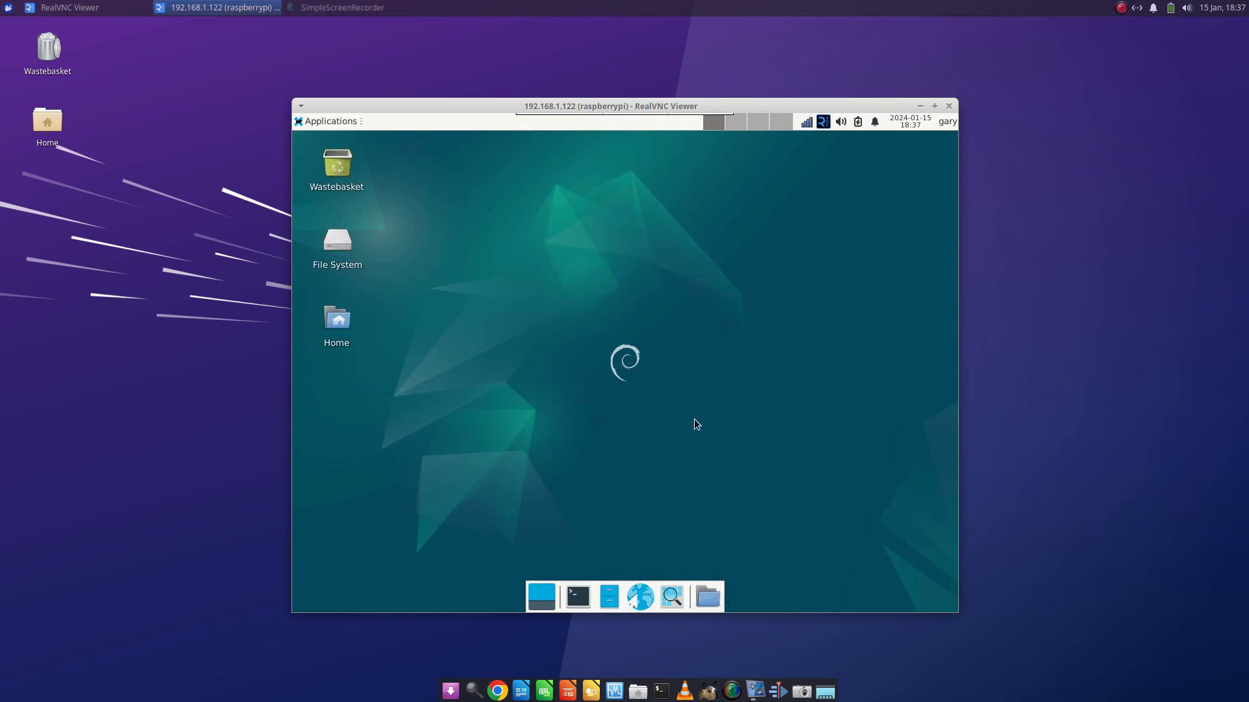
pyautogui.moveTo(536, 356)
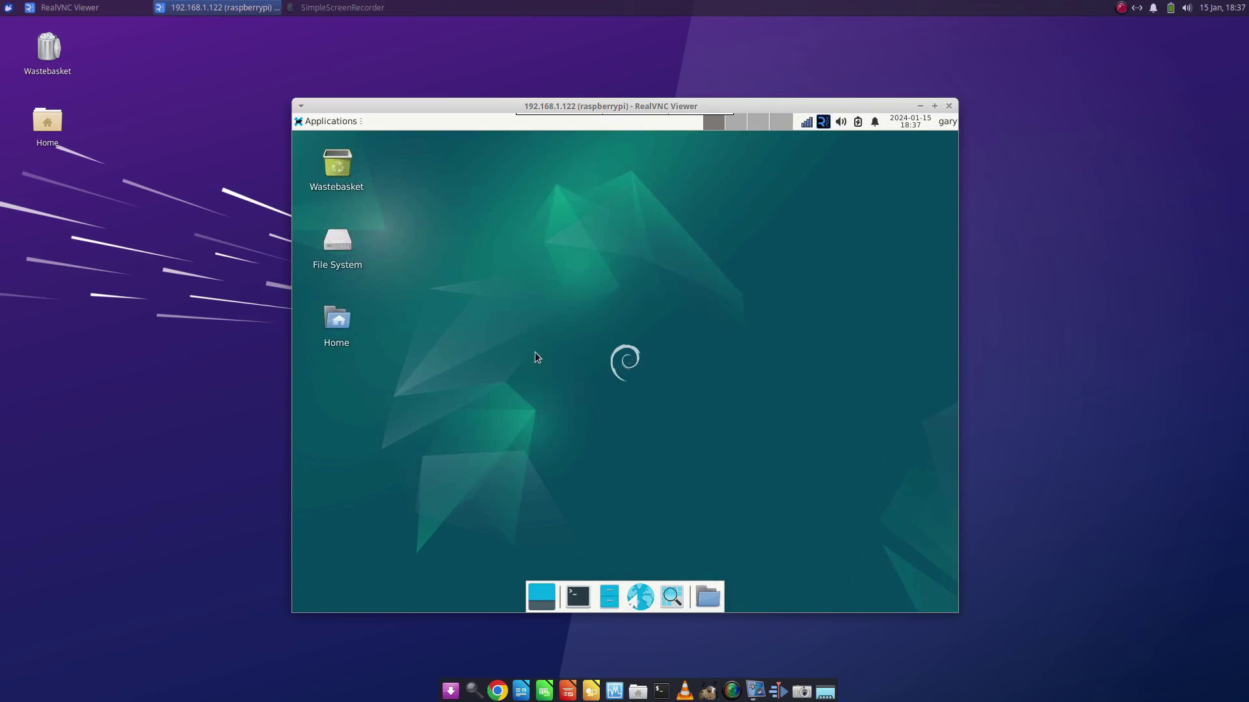
pyautogui.moveTo(453, 320)
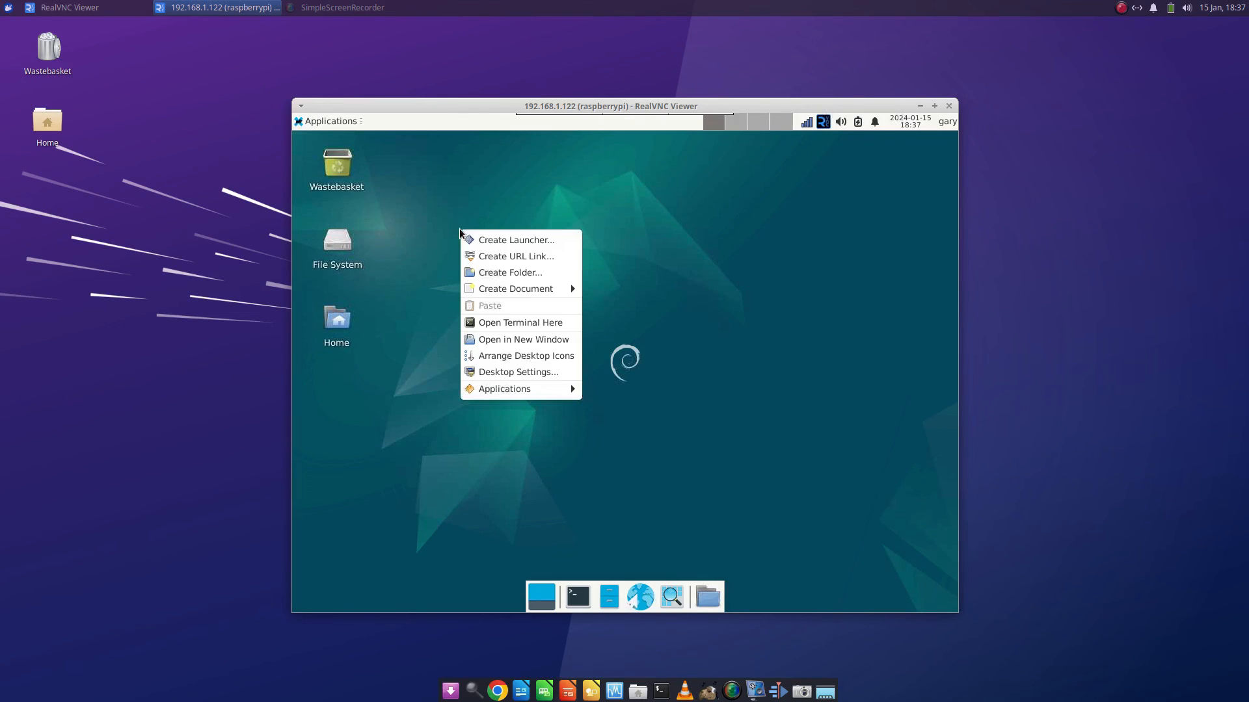
# Log out of the Xfce session via Applications > Log Out and confirm, returning to the greeter.
pyautogui.click(330, 121)
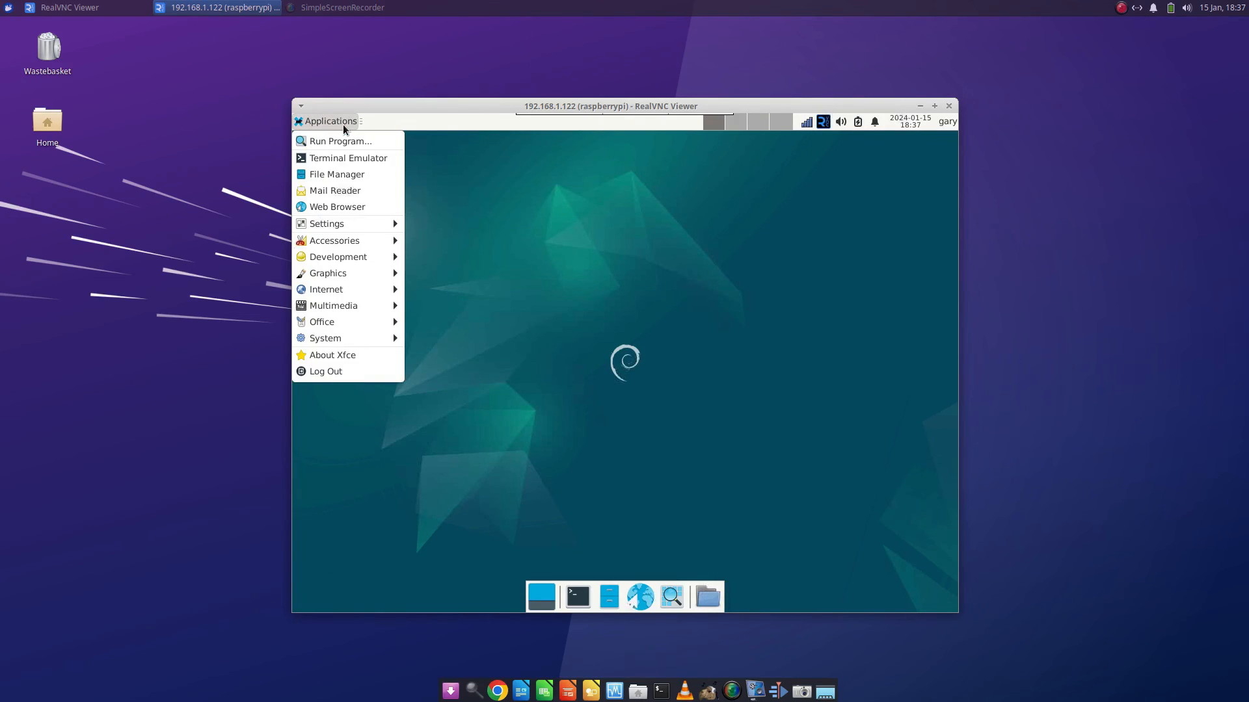
pyautogui.click(325, 372)
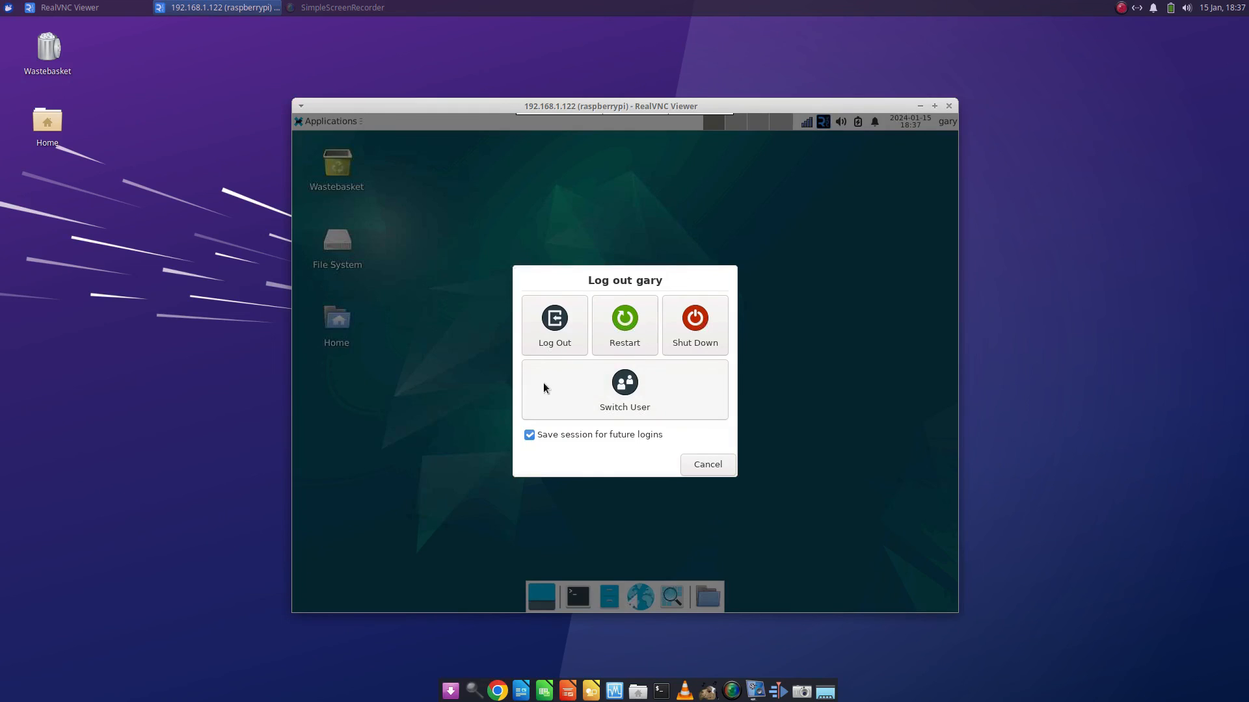
pyautogui.click(555, 324)
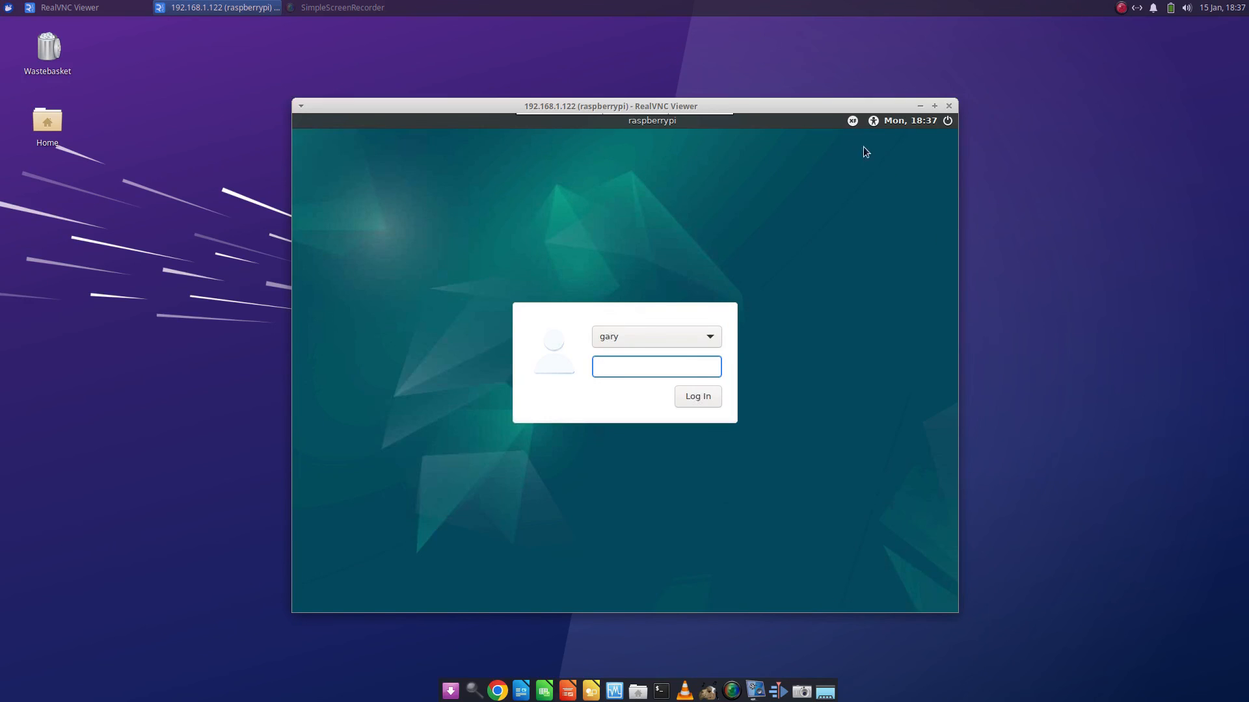
# Check the greeter's session list and confirm Xfce Session is still the selected session.
pyautogui.click(852, 121)
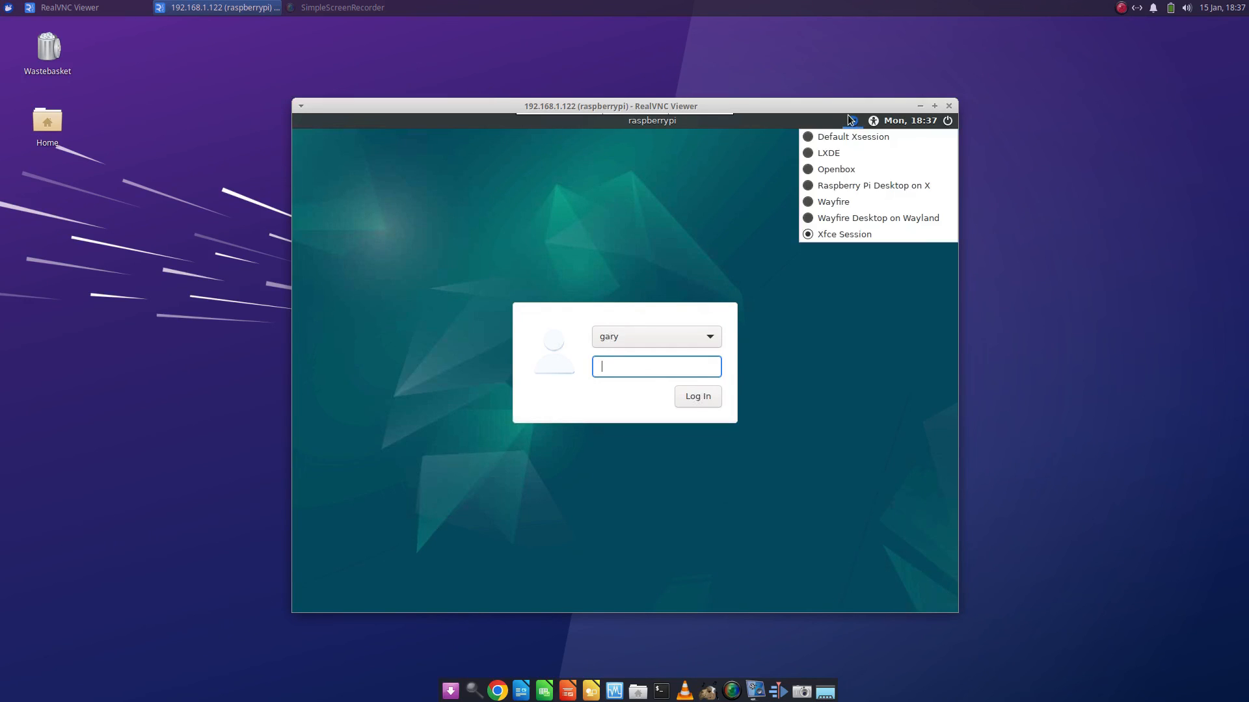
pyautogui.moveTo(827, 153)
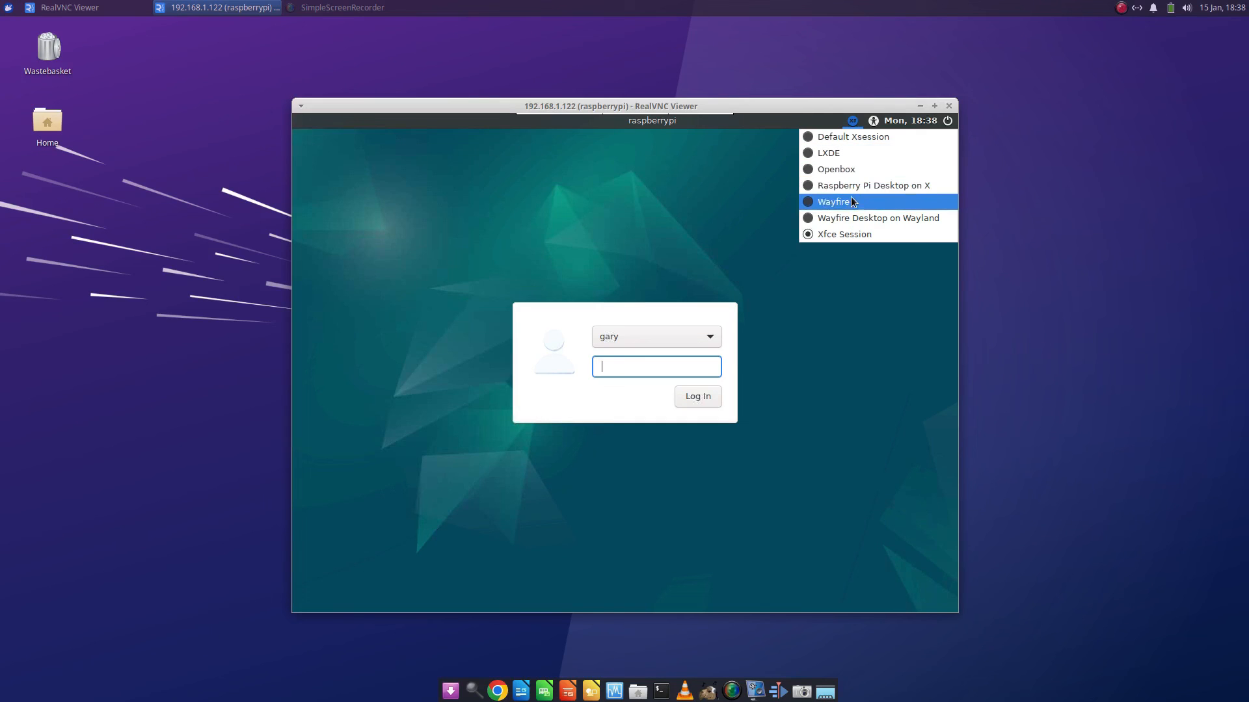
pyautogui.click(845, 234)
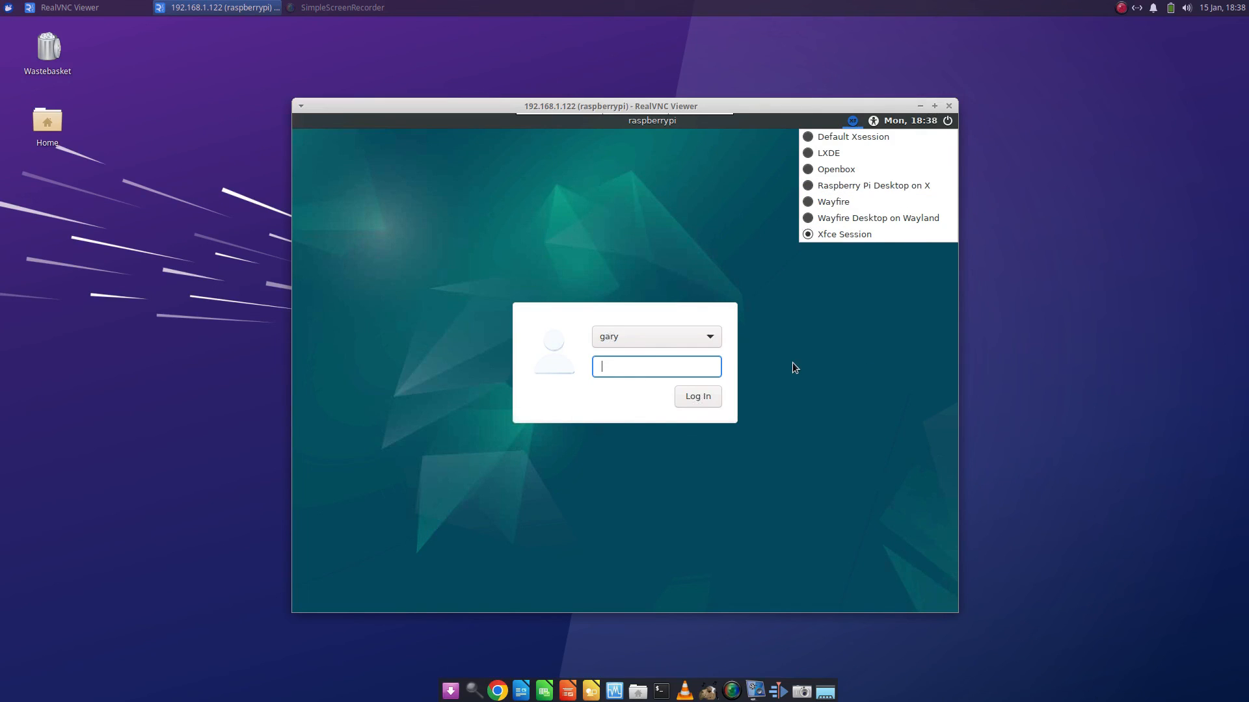
# Enter the password and log back in to the Xfce desktop from the greeter.
pyautogui.write('••••')
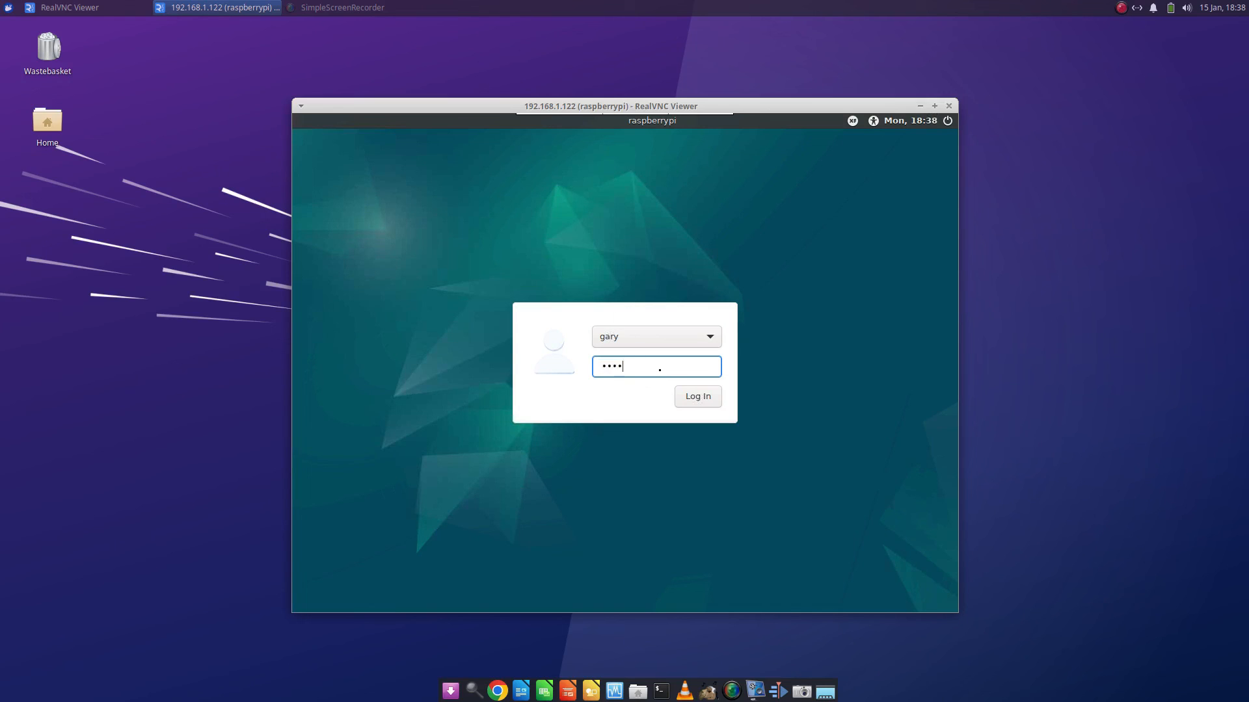
pyautogui.click(697, 396)
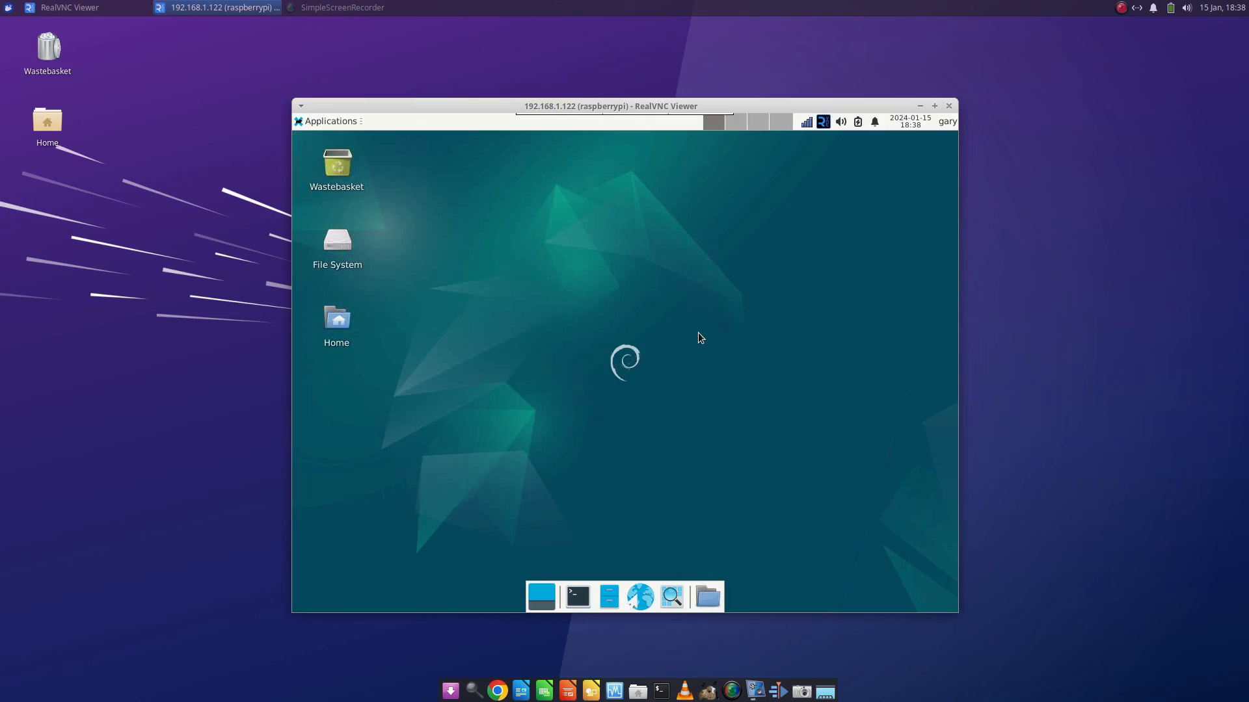
pyautogui.moveTo(377, 59)
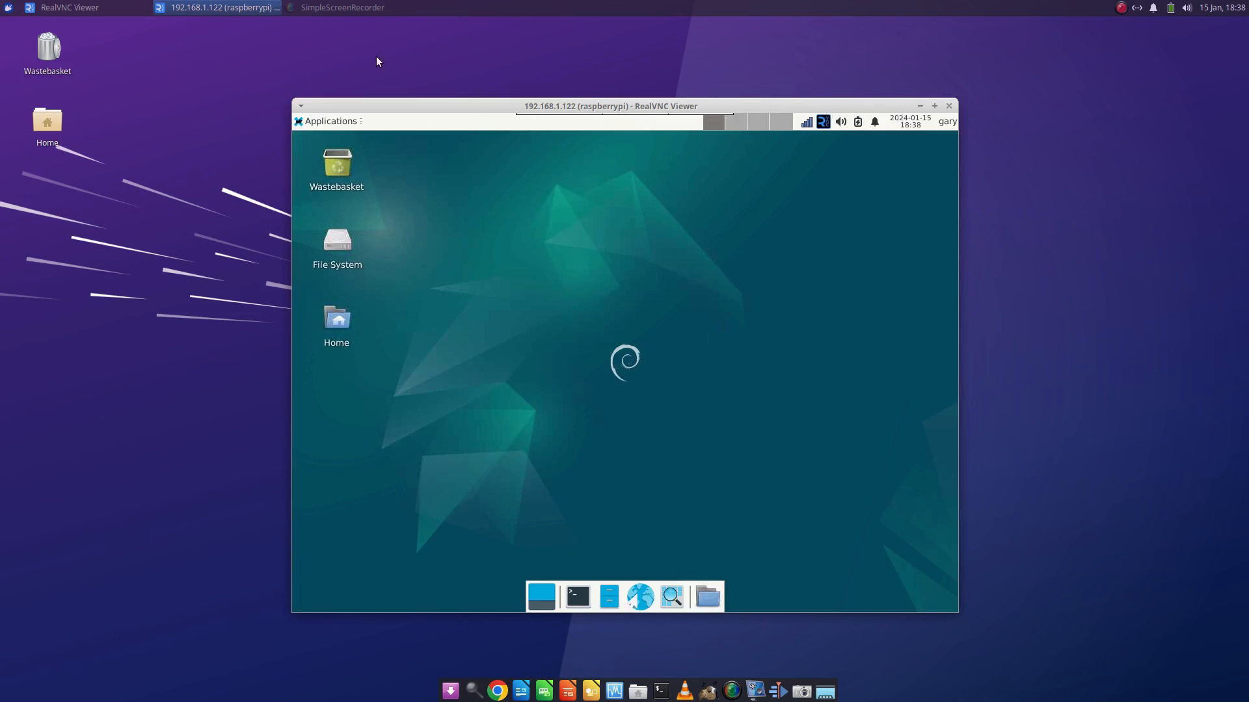